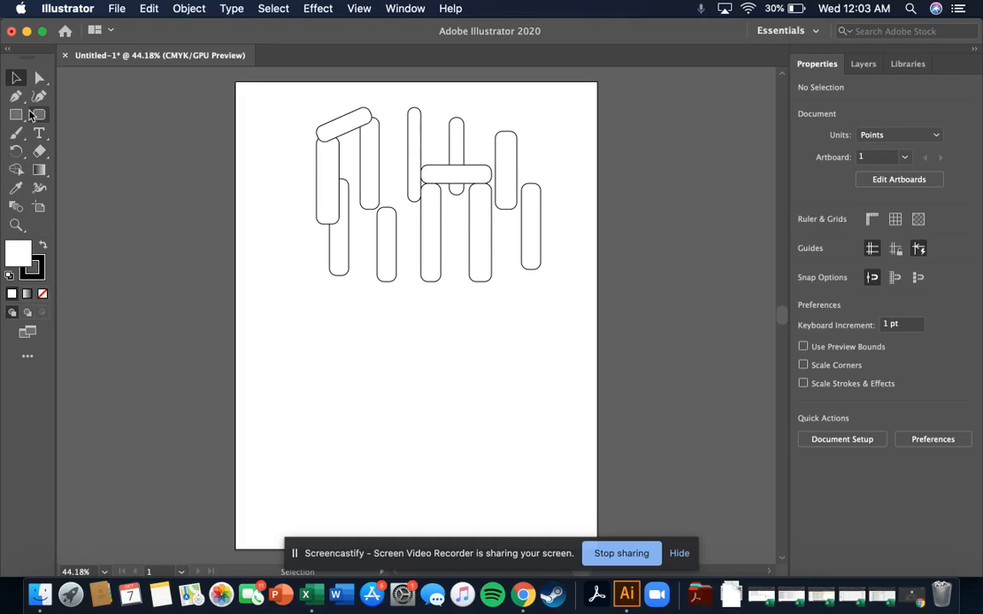
pyautogui.moveTo(40, 116)
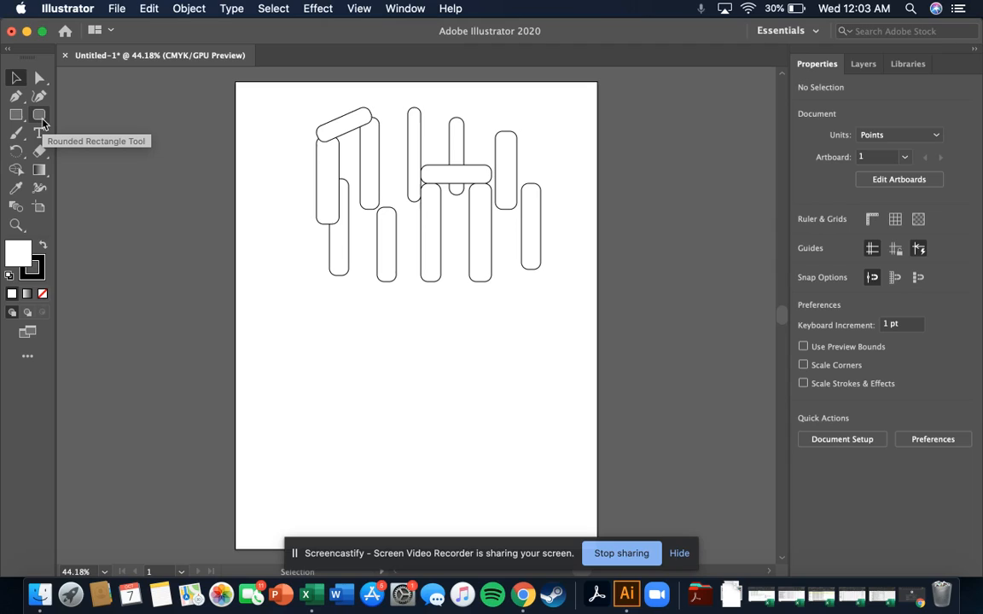
pyautogui.moveTo(15, 115)
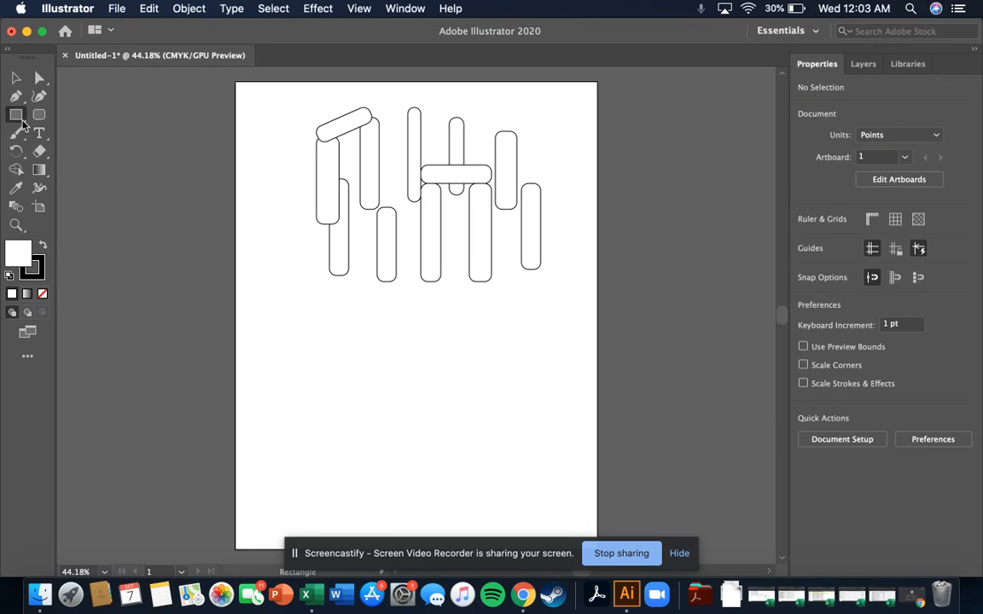
# - Draw a tall rounded rectangle stone near the top right of the artwork
pyautogui.click(17, 114)
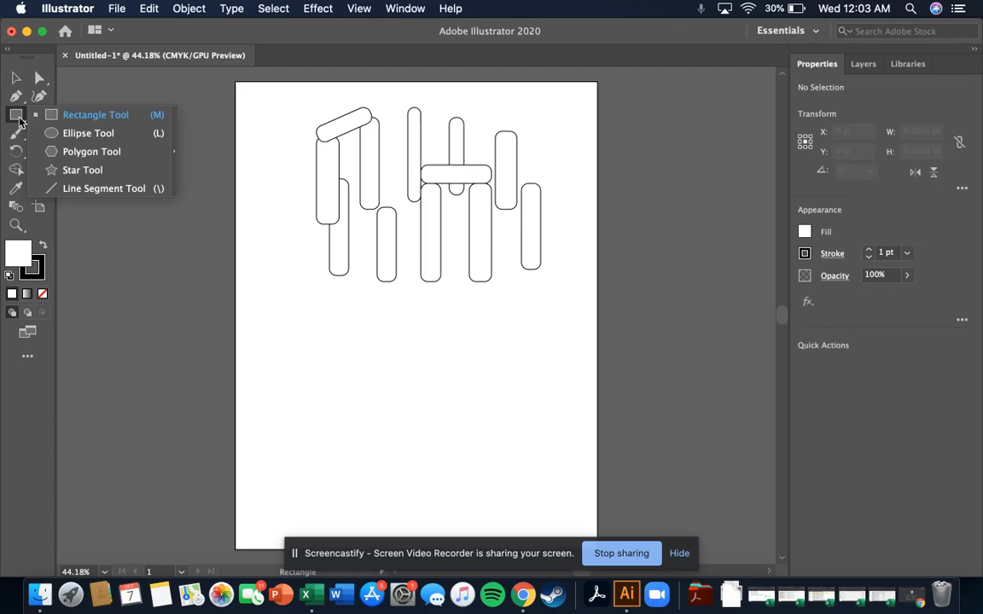
pyautogui.moveTo(82, 170)
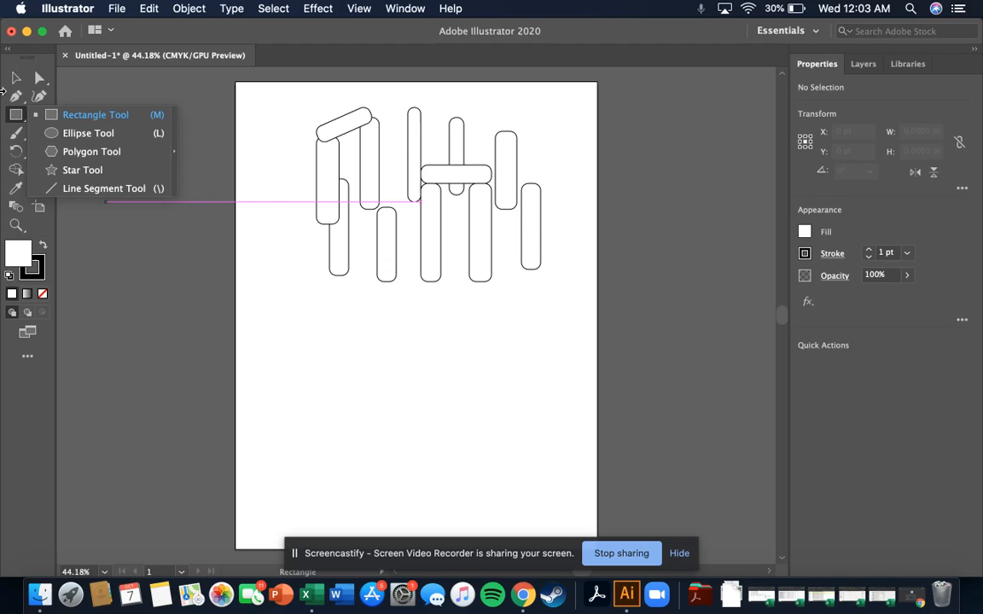
pyautogui.click(16, 78)
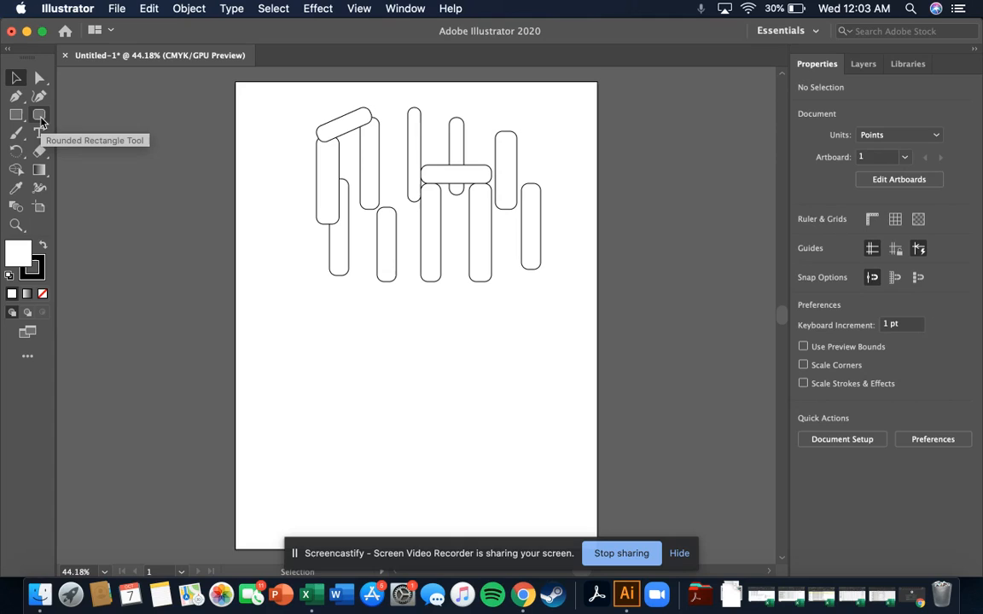
pyautogui.moveTo(39, 133)
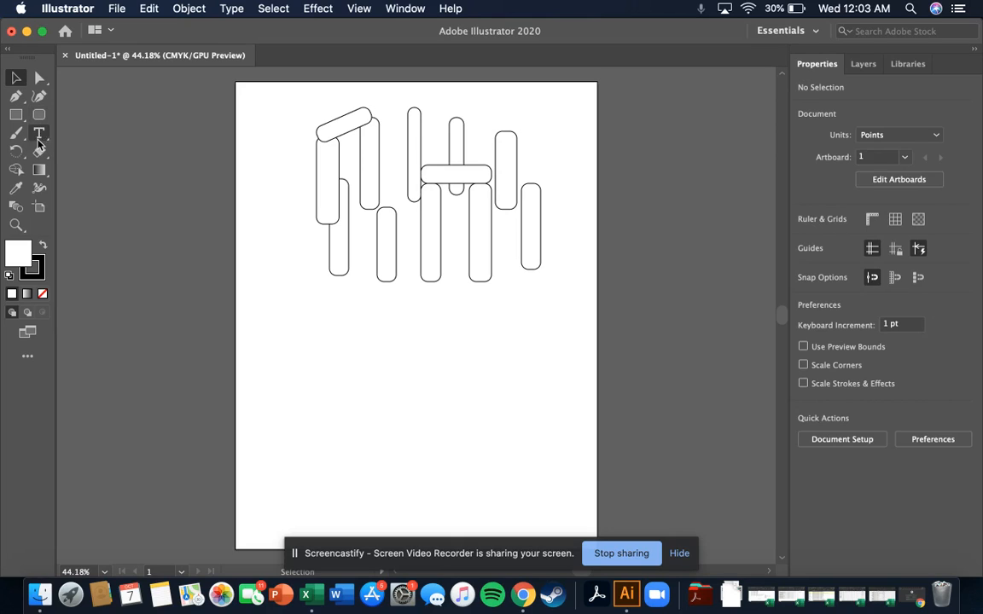
pyautogui.click(27, 357)
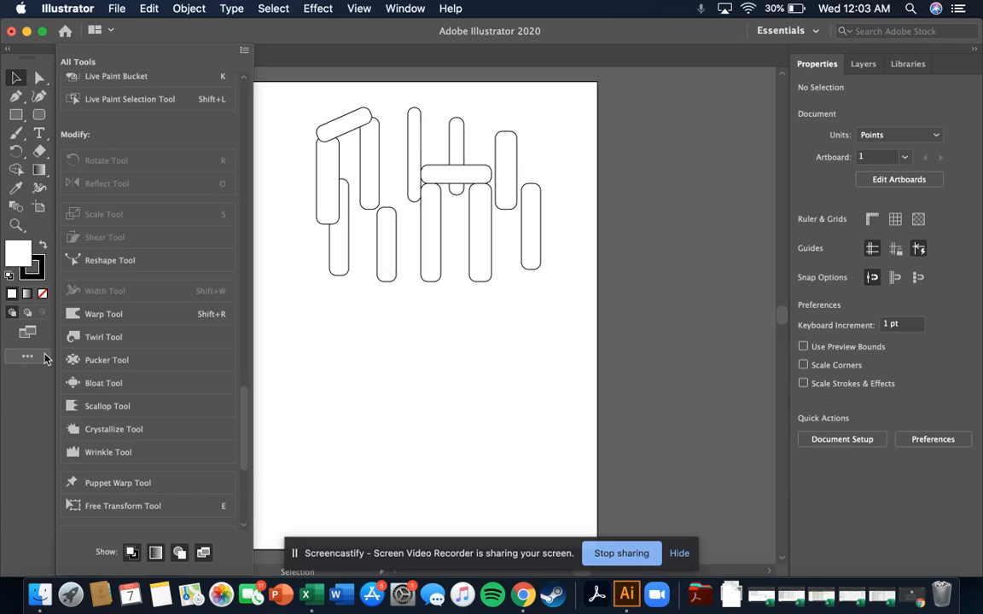
pyautogui.moveTo(27, 357)
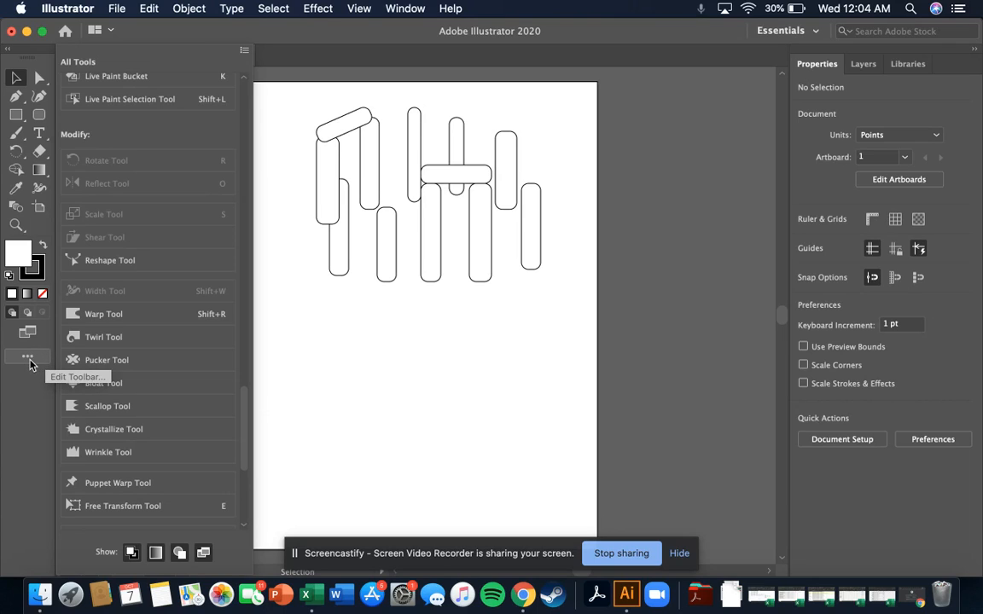
pyautogui.scroll(3)
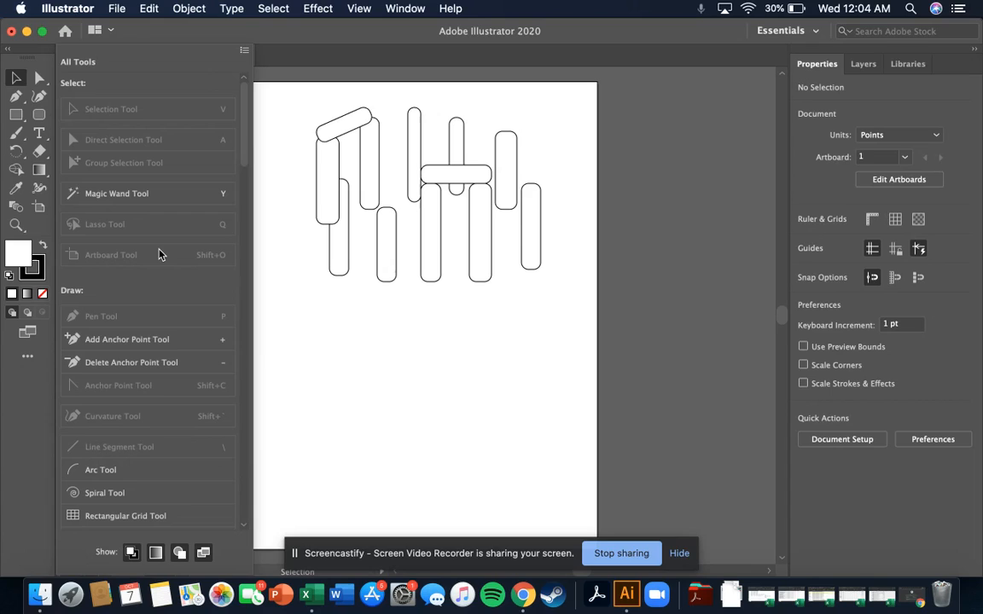
pyautogui.scroll(-3)
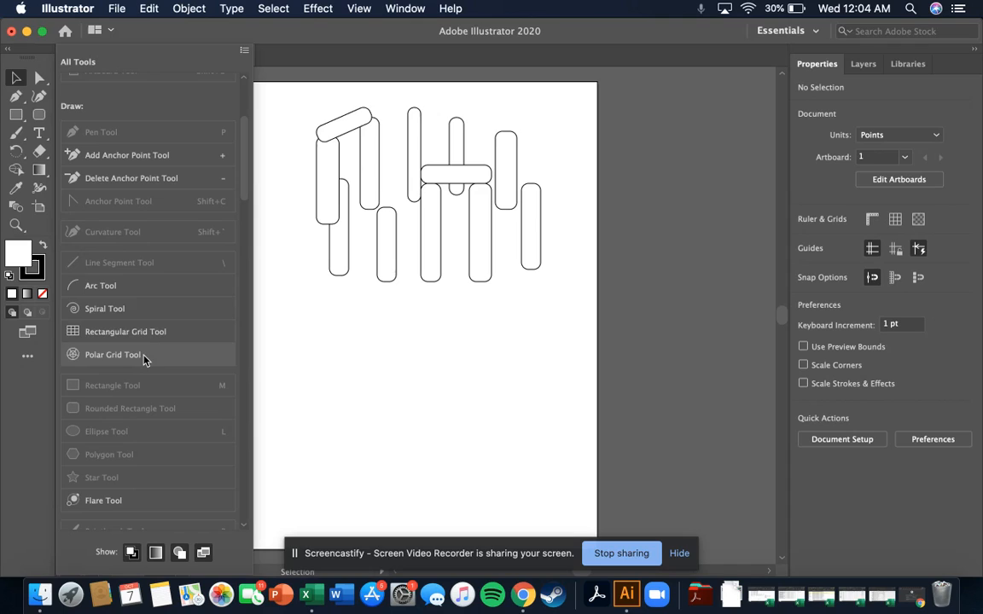
pyautogui.moveTo(26, 427)
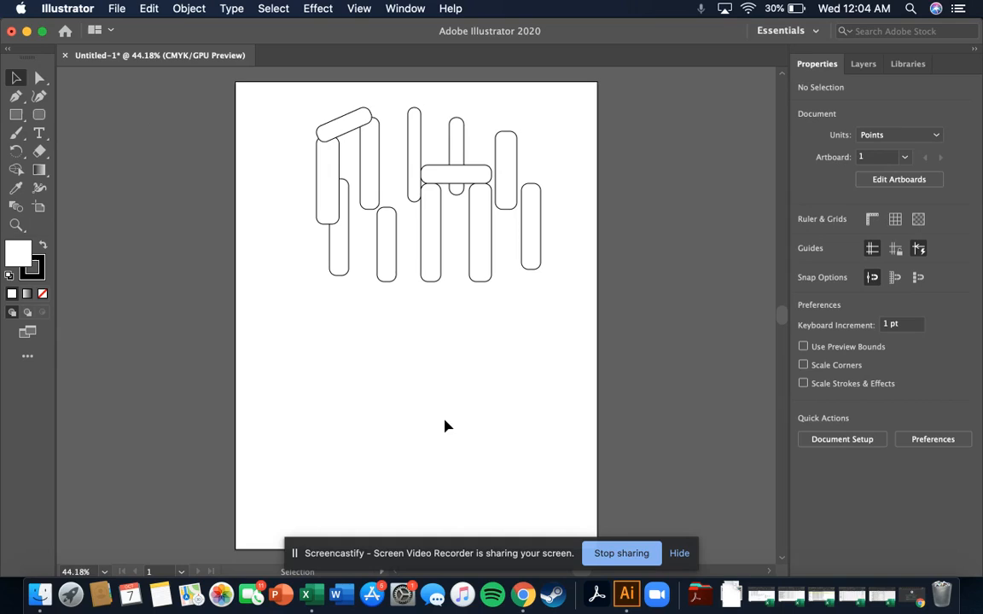
pyautogui.moveTo(430, 311)
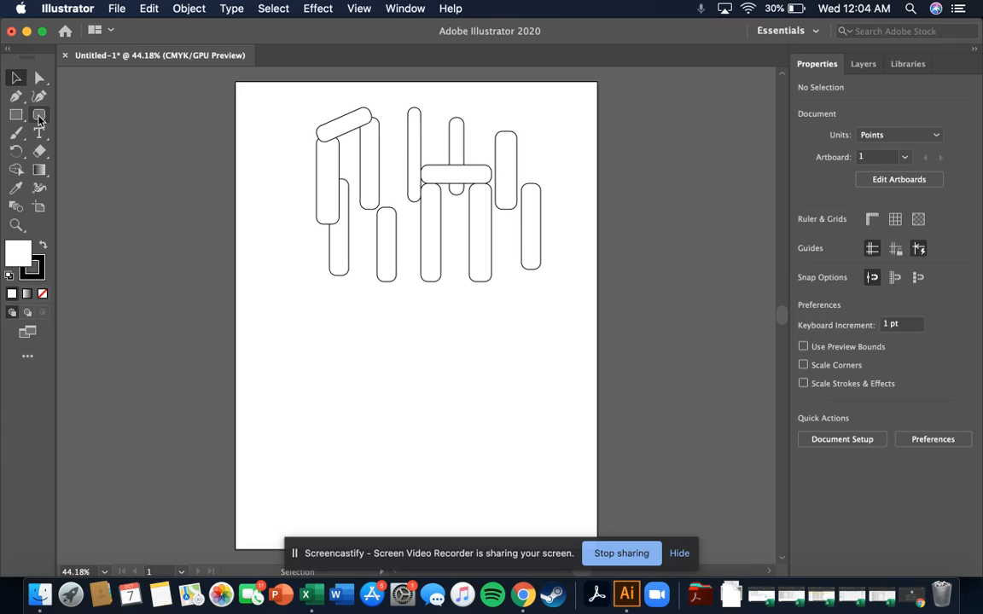
pyautogui.click(39, 116)
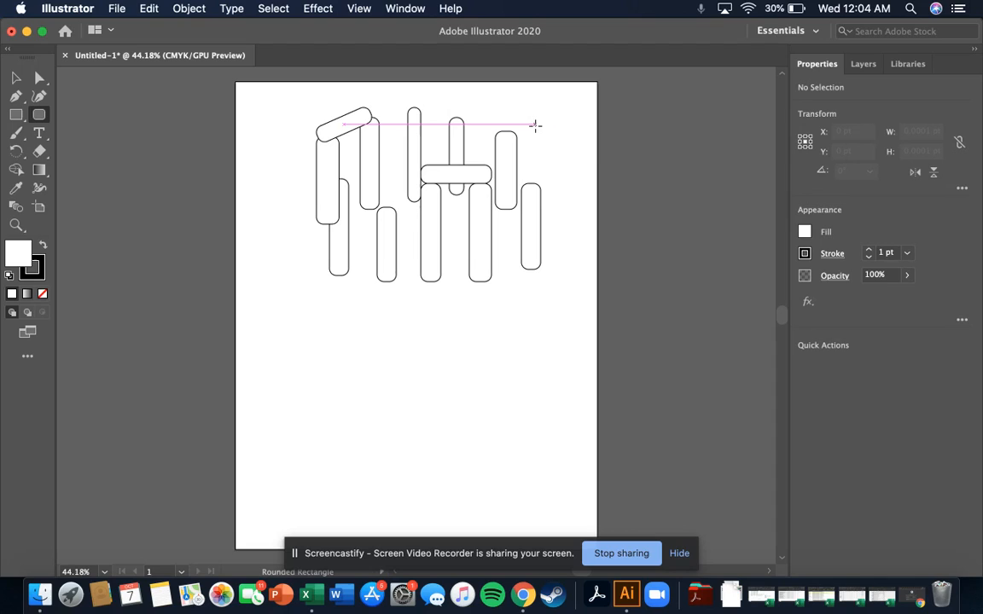
pyautogui.moveTo(536, 126); pyautogui.dragTo(563, 194)
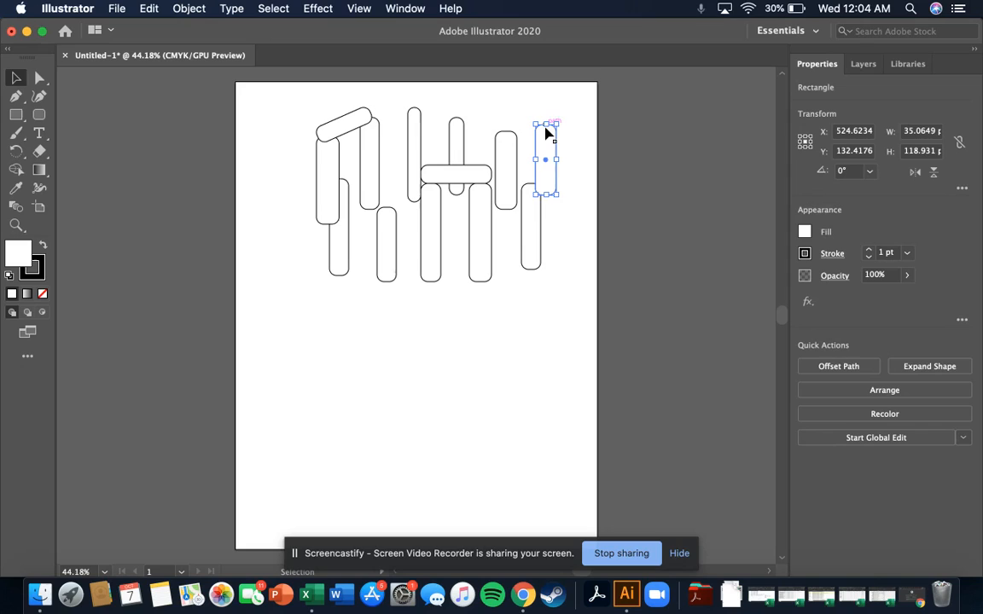
pyautogui.moveTo(543, 143)
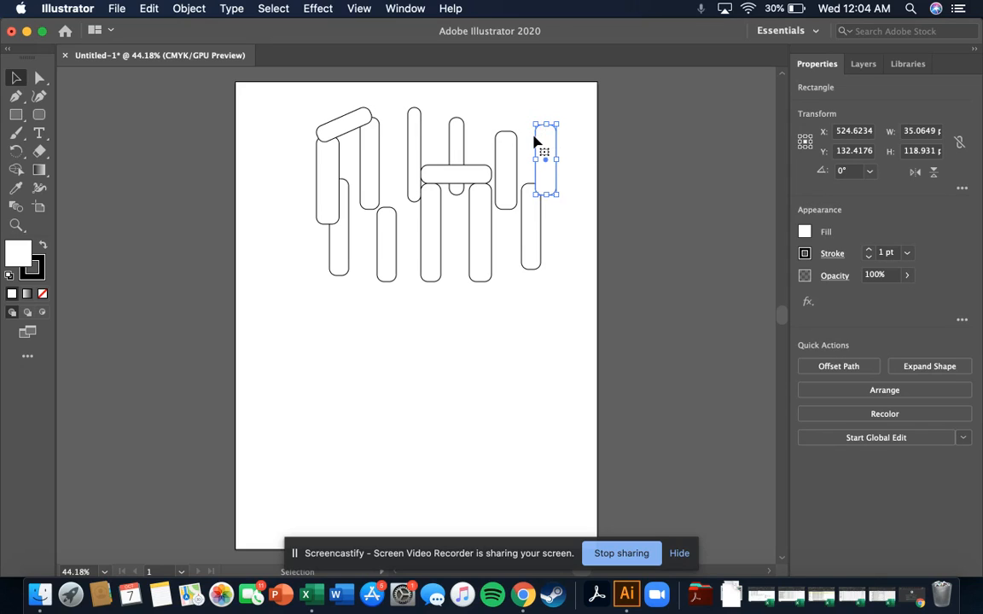
# - Move and rotate the new stone so it leans diagonally against the right-hand stones
pyautogui.moveTo(544, 154); pyautogui.dragTo(529, 174)
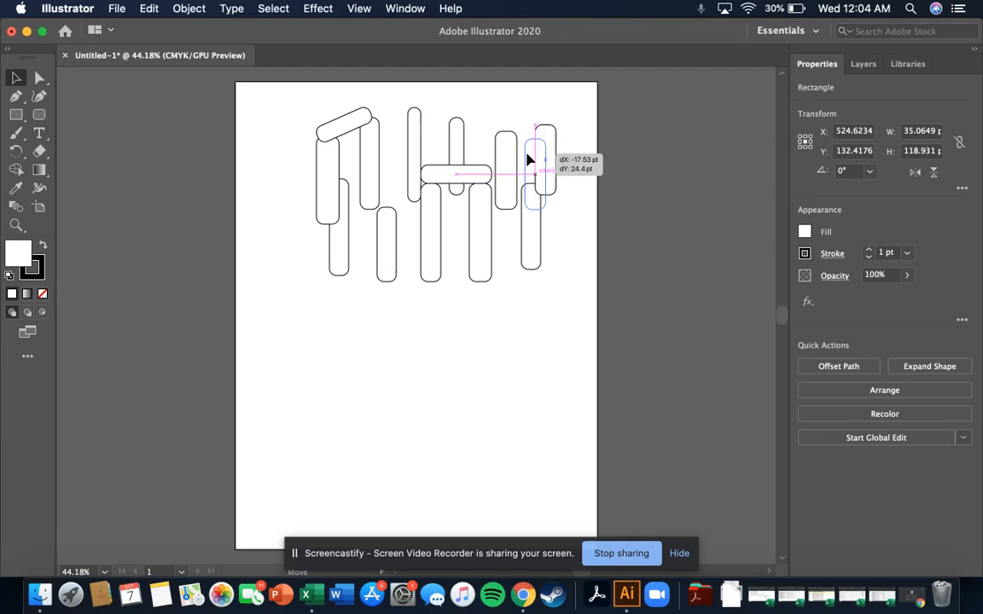
pyautogui.moveTo(533, 157); pyautogui.dragTo(567, 157)
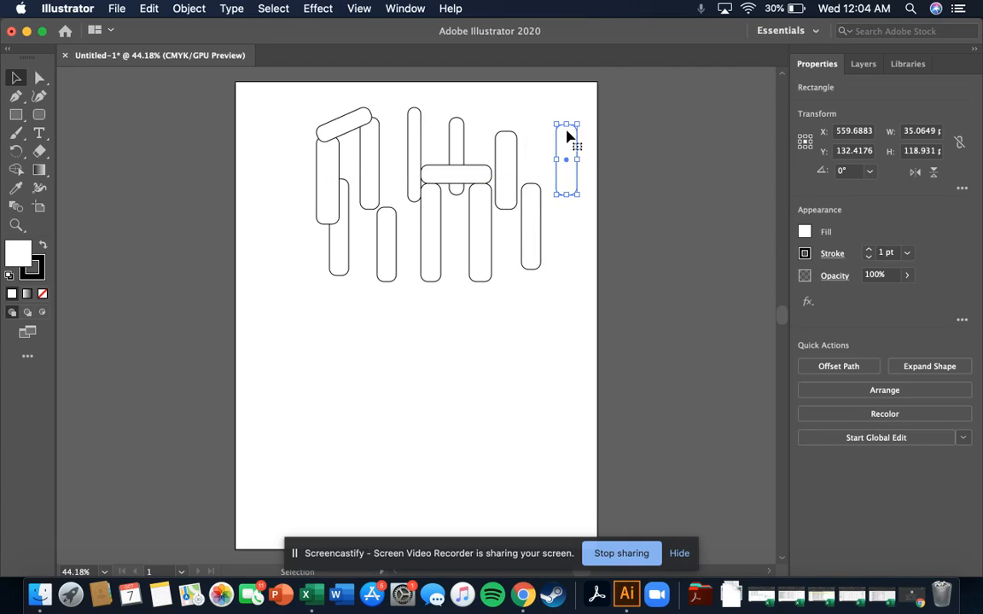
pyautogui.moveTo(570, 137)
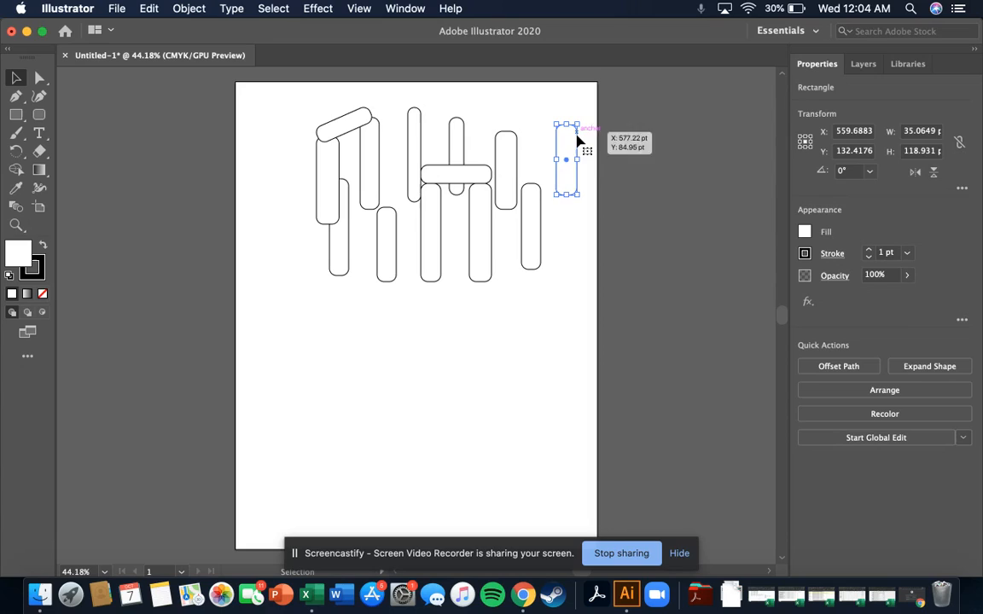
pyautogui.moveTo(567, 140); pyautogui.dragTo(579, 191)
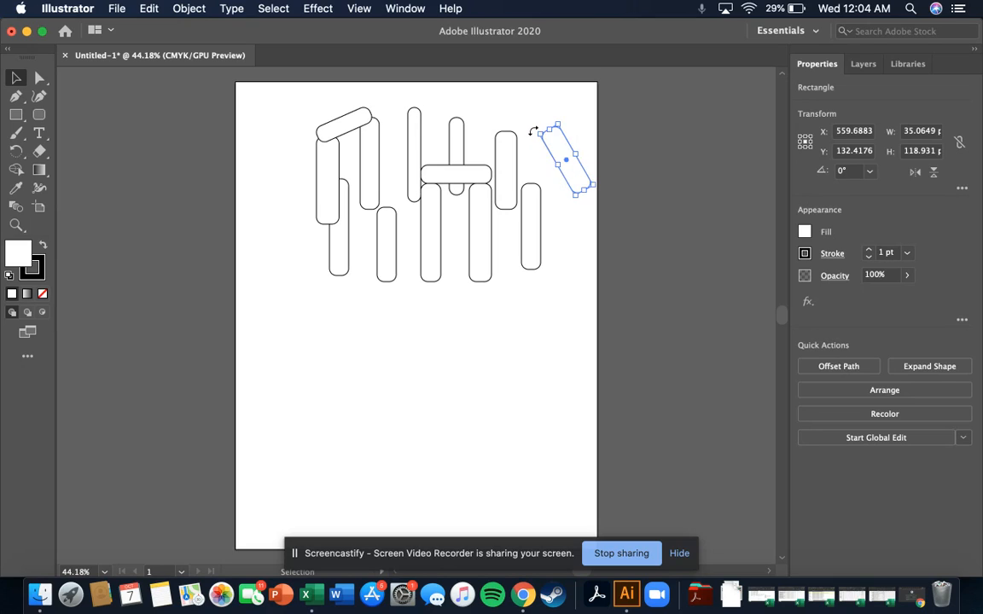
pyautogui.moveTo(563, 157); pyautogui.dragTo(508, 145)
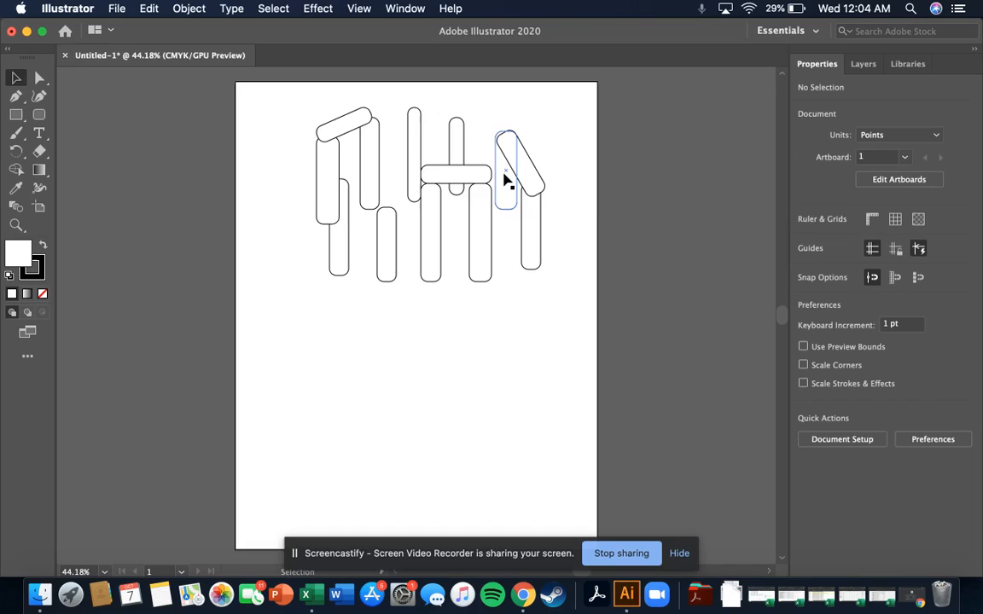
# - Bring the lower left stone forward one step via Arrange, then adjust the tall middle stone
pyautogui.click(601, 384)
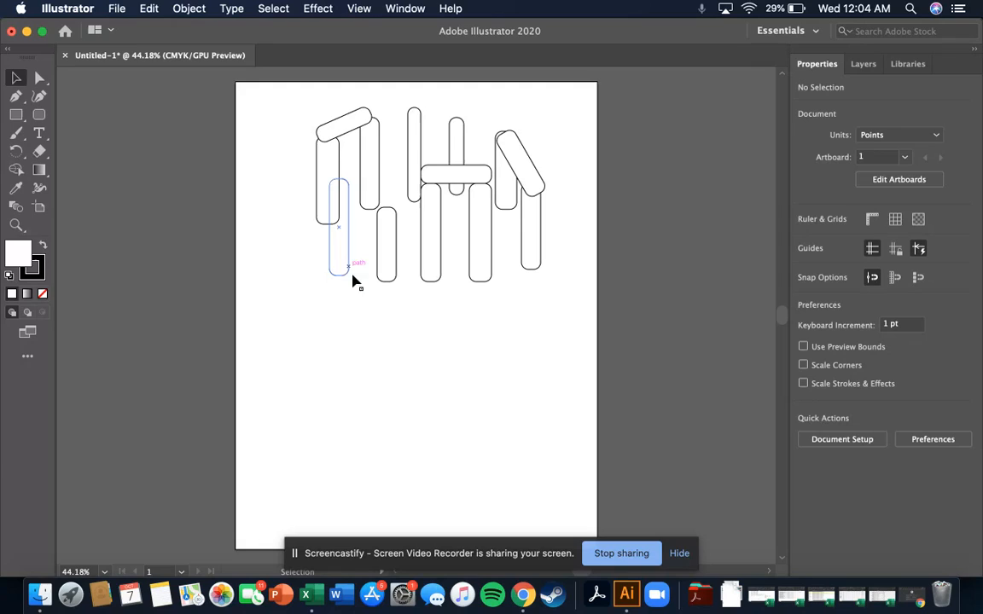
pyautogui.click(296, 242)
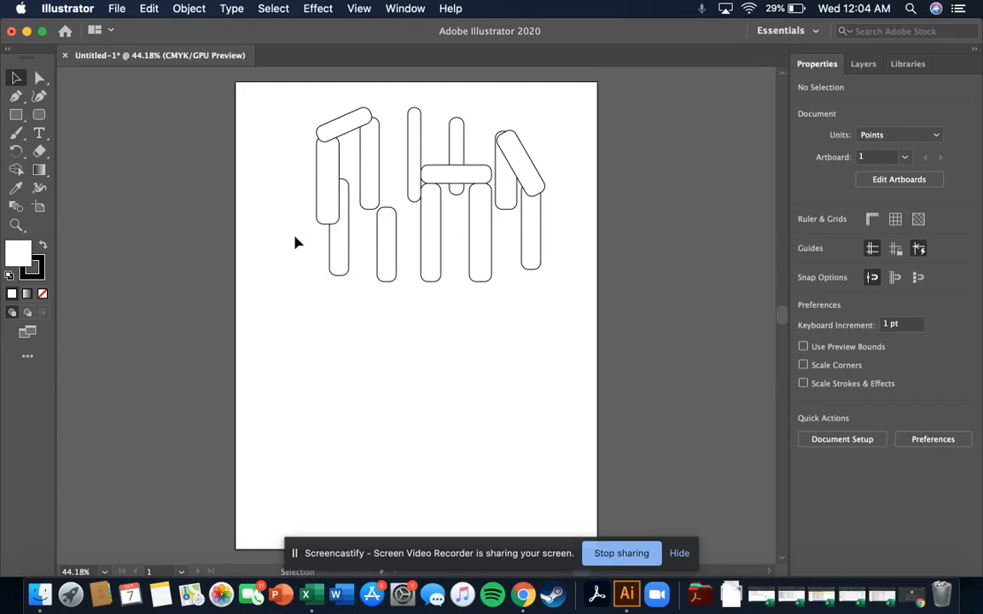
pyautogui.moveTo(365, 315)
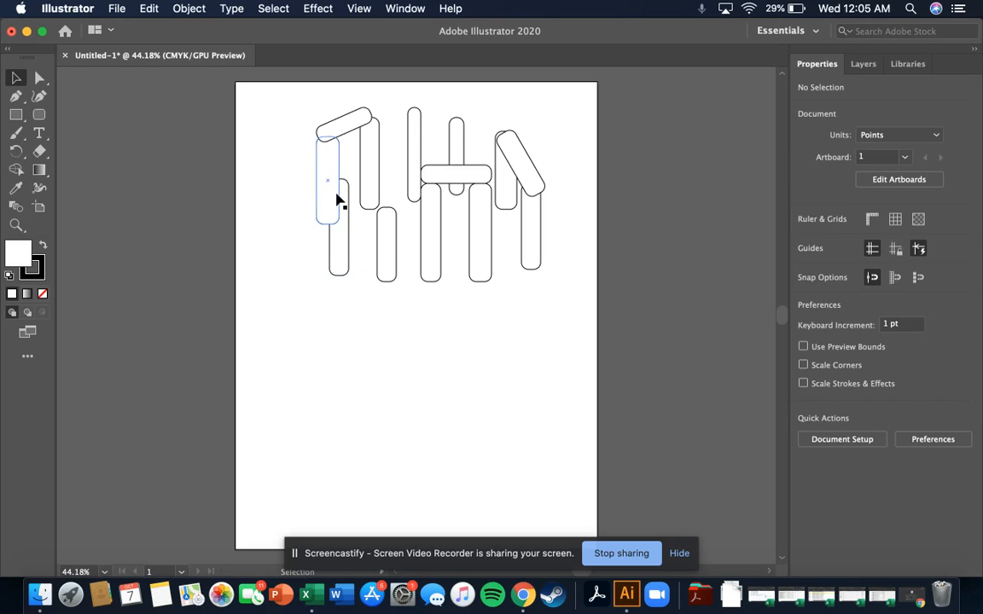
pyautogui.click(338, 225)
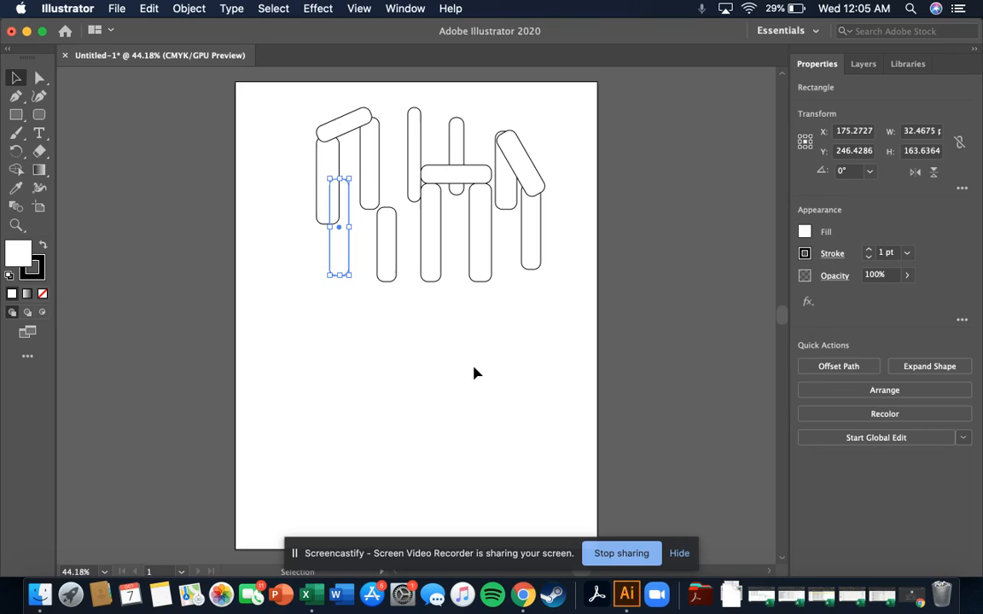
pyautogui.moveTo(340, 250)
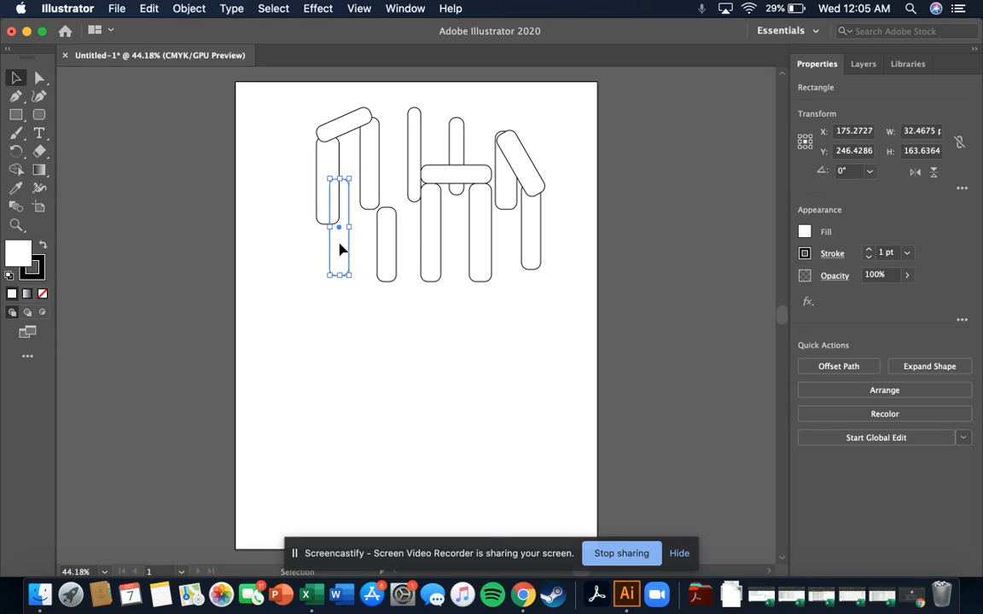
pyautogui.rightClick(340, 248)
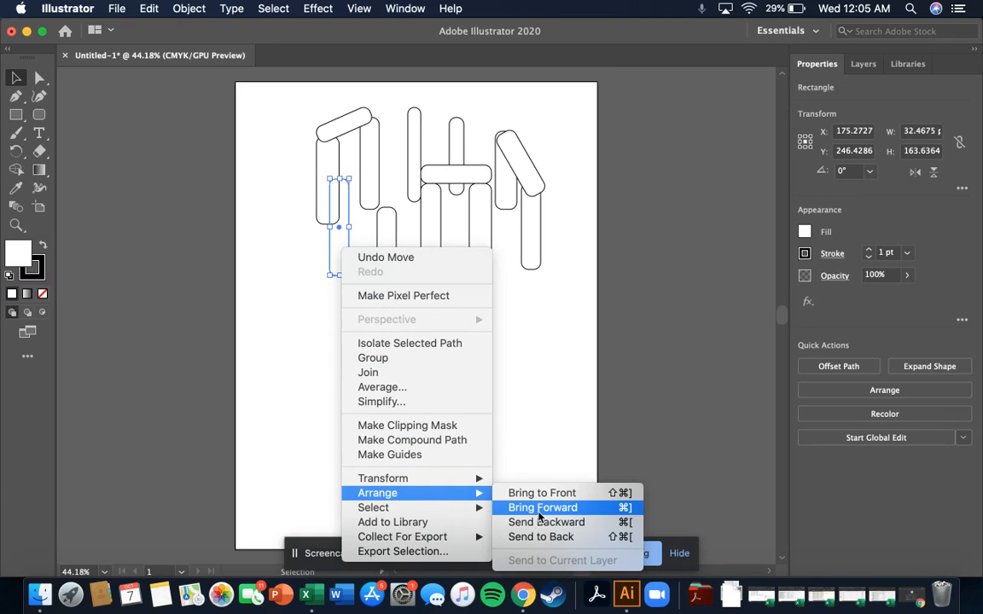
pyautogui.click(543, 507)
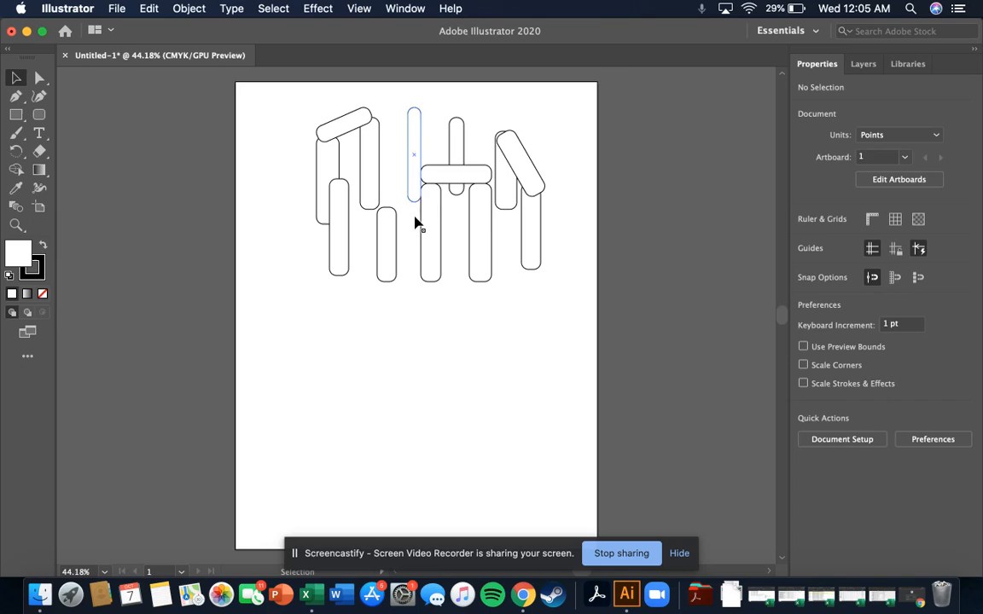
pyautogui.moveTo(413, 154); pyautogui.dragTo(430, 242)
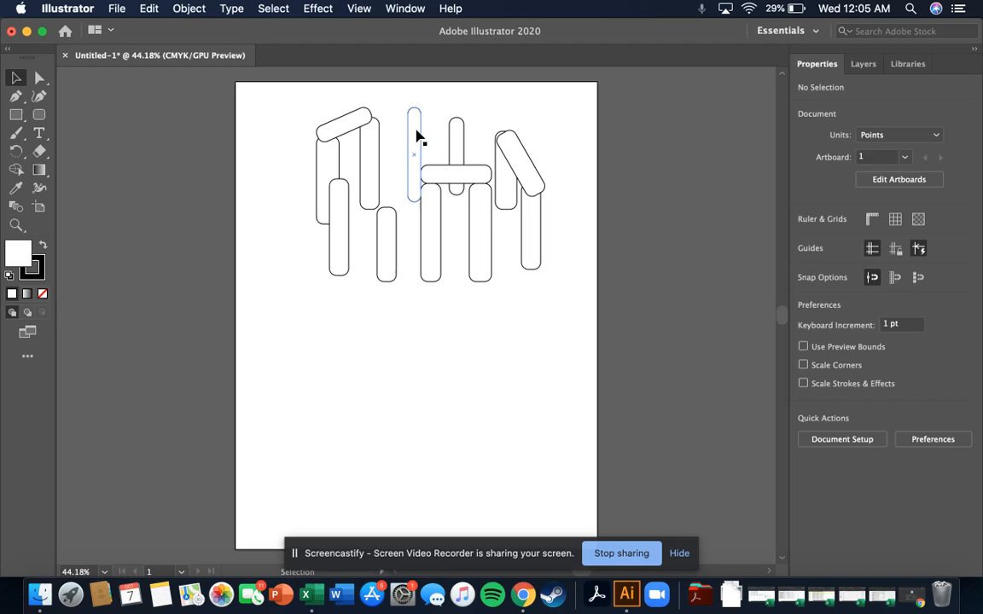
pyautogui.rightClick(413, 154)
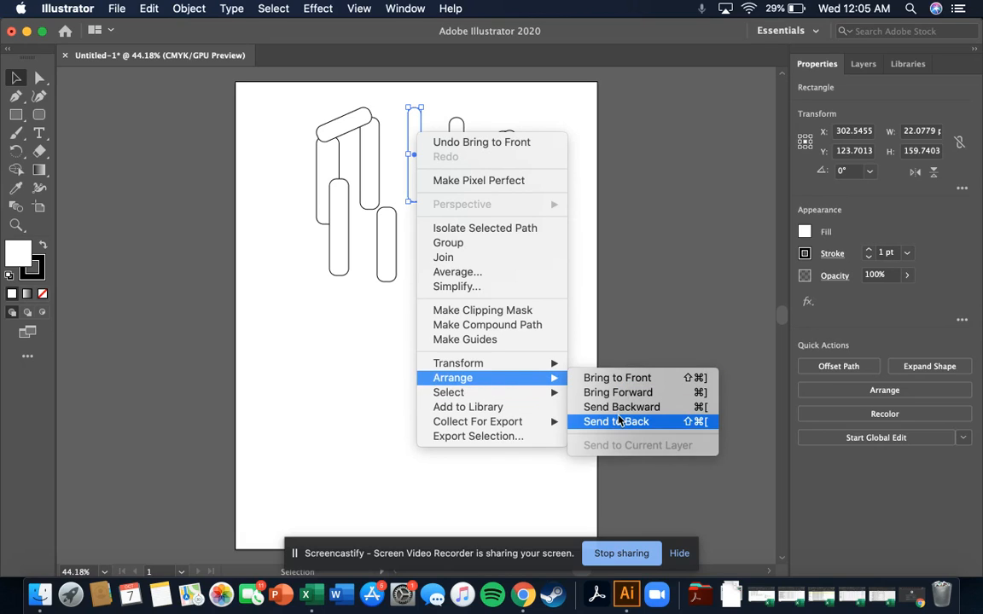
pyautogui.click(614, 421)
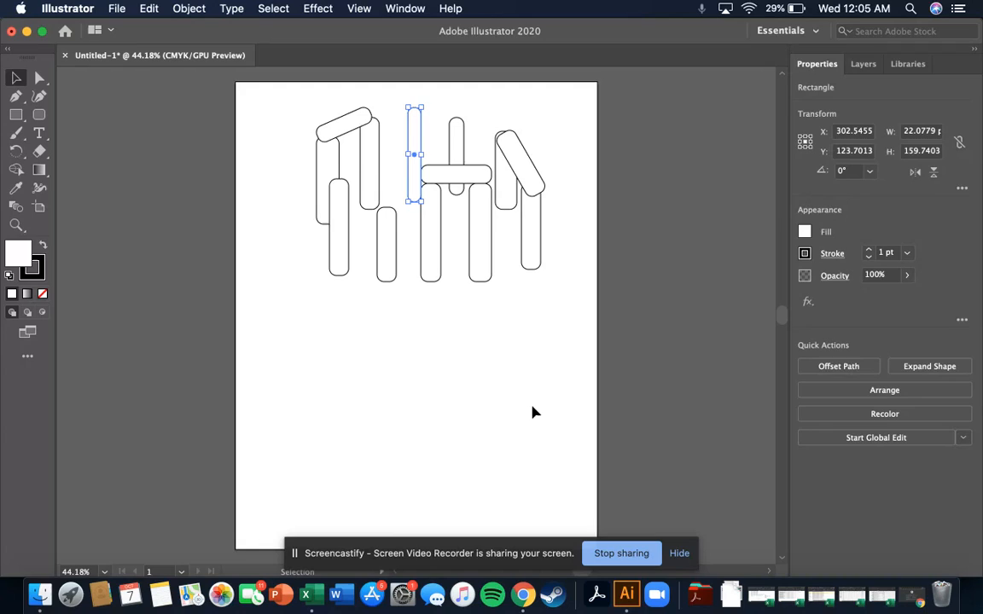
pyautogui.click(512, 382)
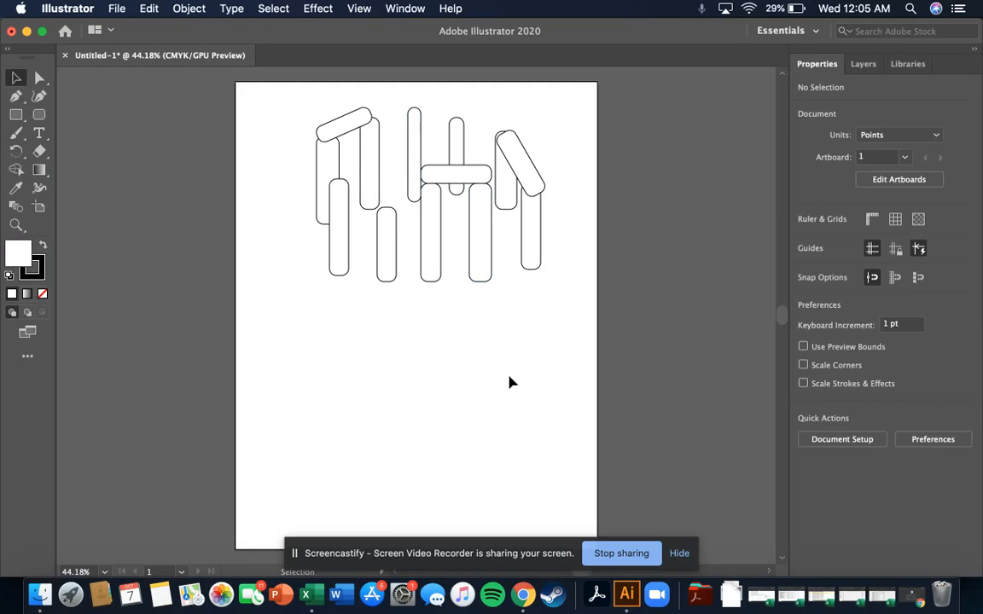
pyautogui.moveTo(65, 299)
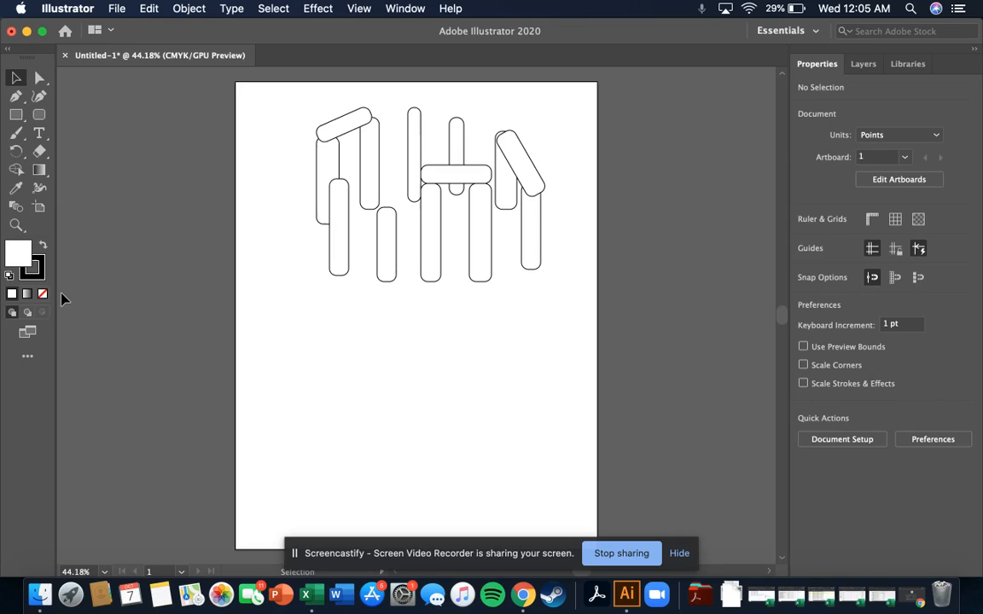
pyautogui.moveTo(52, 154)
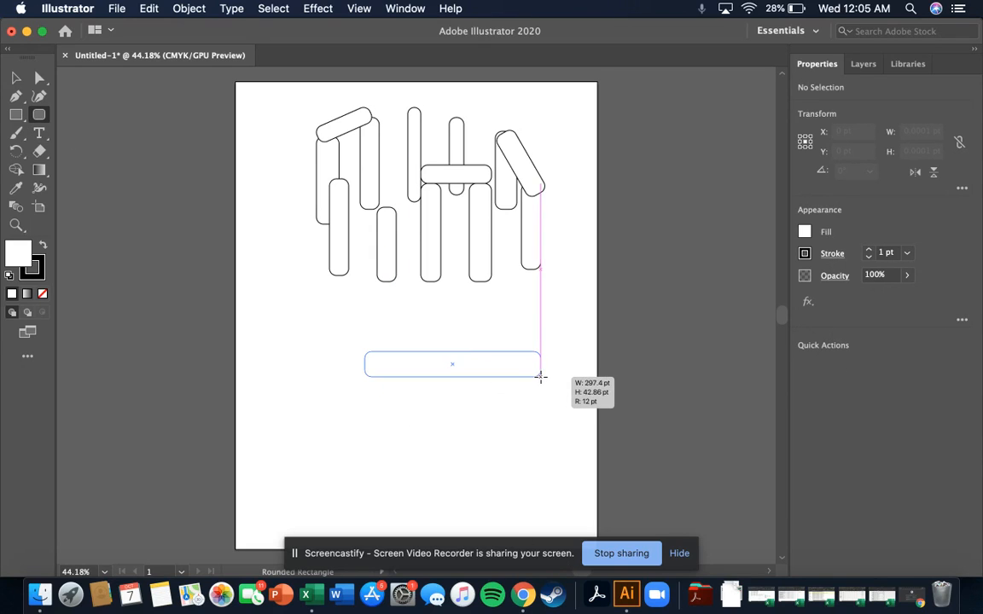
# - Drag out a wide, short rounded rectangle well beneath the stone cluster
pyautogui.moveTo(365, 352); pyautogui.dragTo(539, 379)
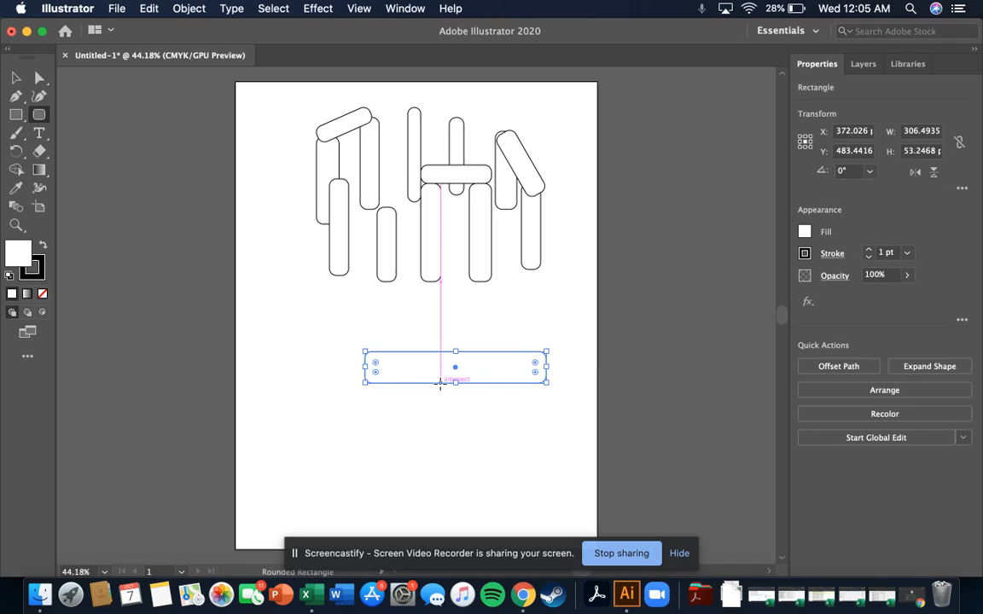
pyautogui.moveTo(454, 384); pyautogui.dragTo(482, 512)
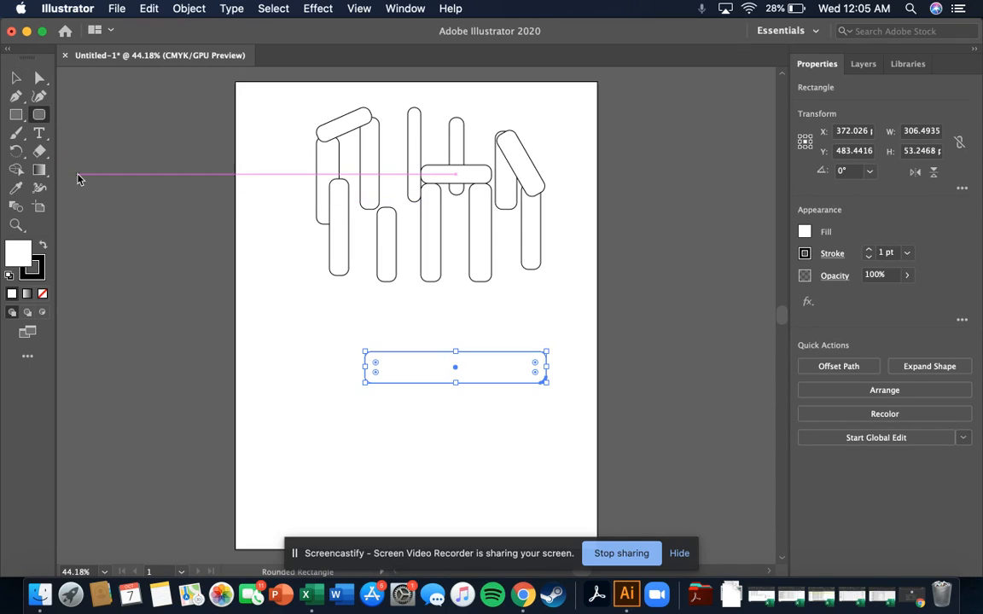
pyautogui.moveTo(418, 447)
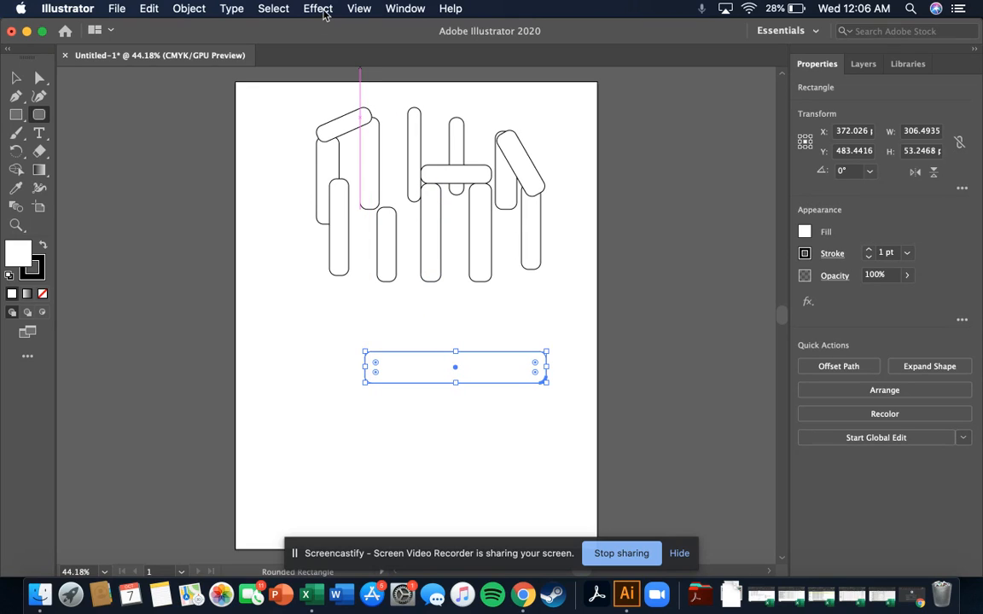
# - Apply Effect > Stylize > Drop Shadow to the bar and set its Opacity to 44%
pyautogui.click(317, 9)
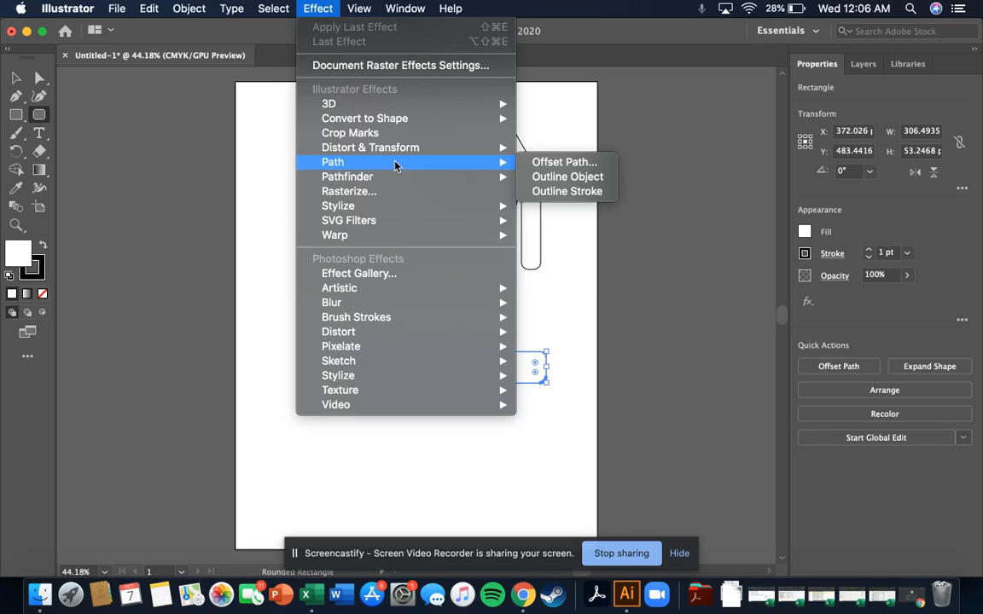
pyautogui.moveTo(338, 204)
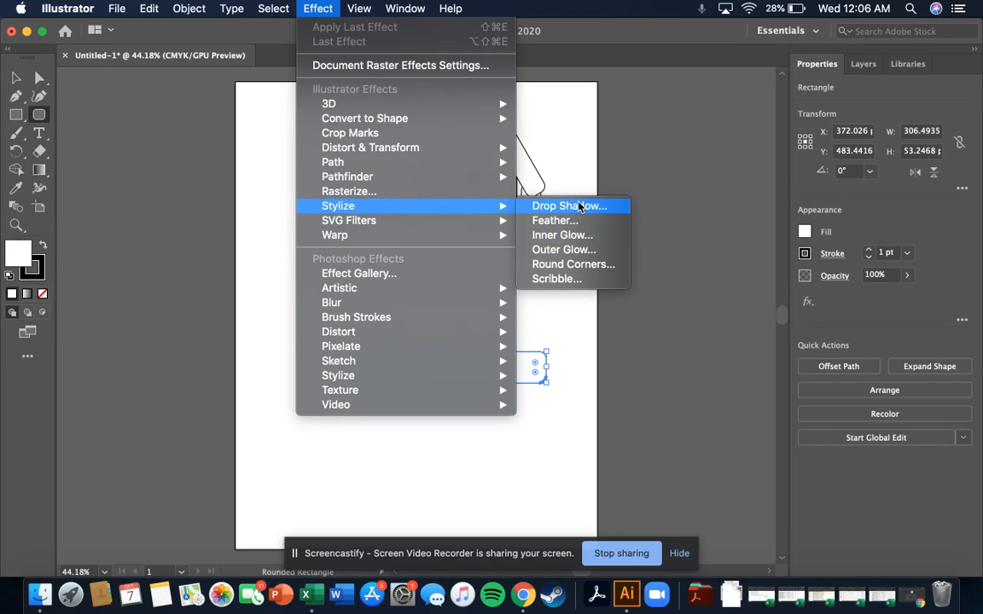
pyautogui.click(570, 205)
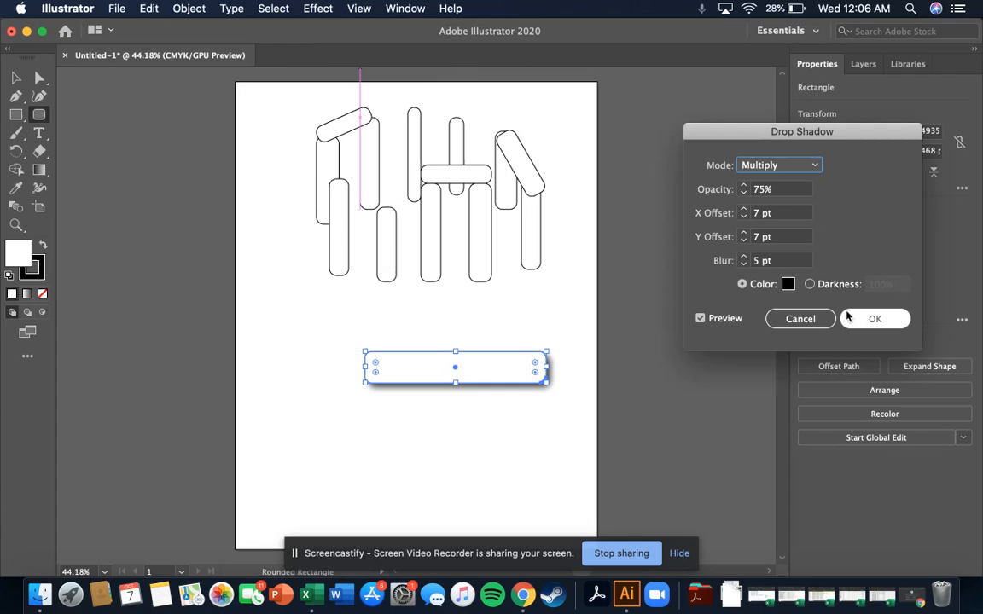
pyautogui.moveTo(560, 389)
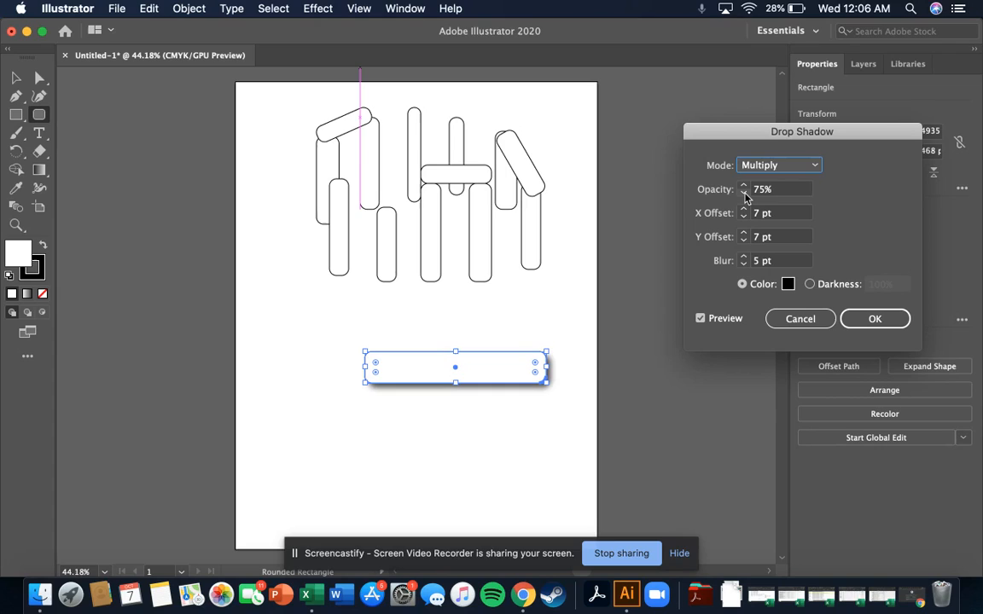
pyautogui.click(744, 191)
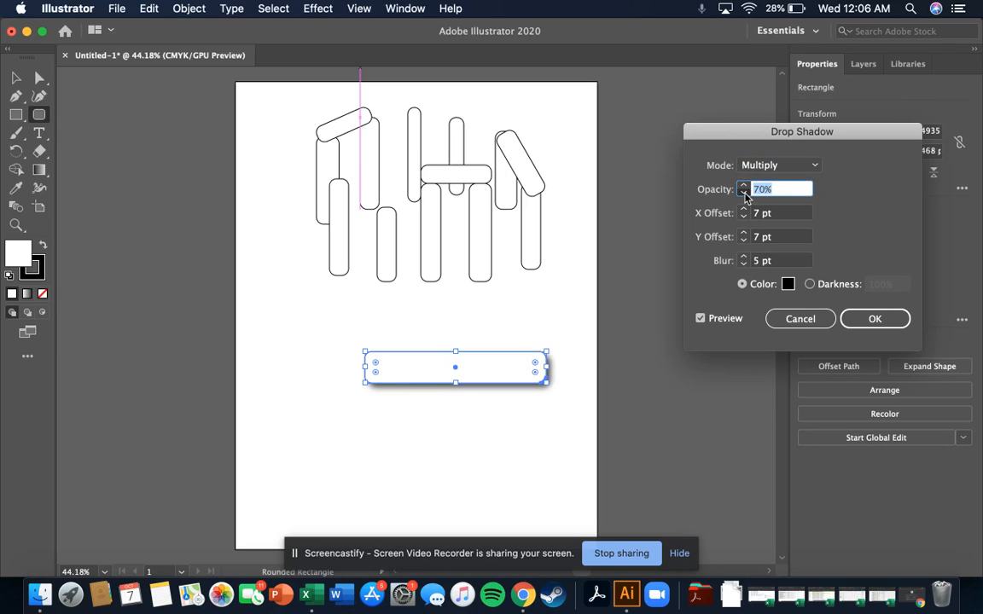
pyautogui.click(744, 193)
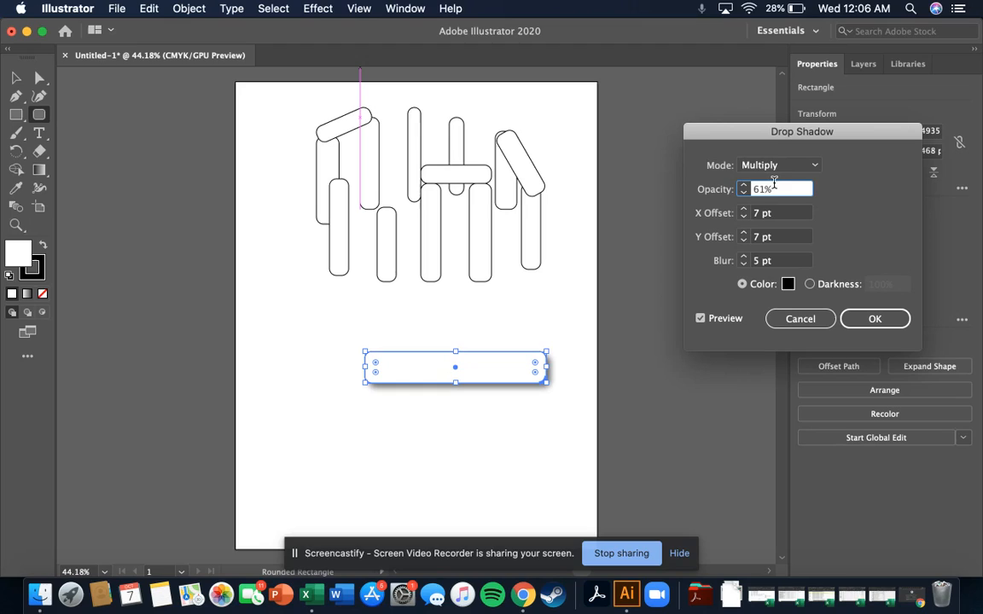
pyautogui.tripleClick(761, 188)
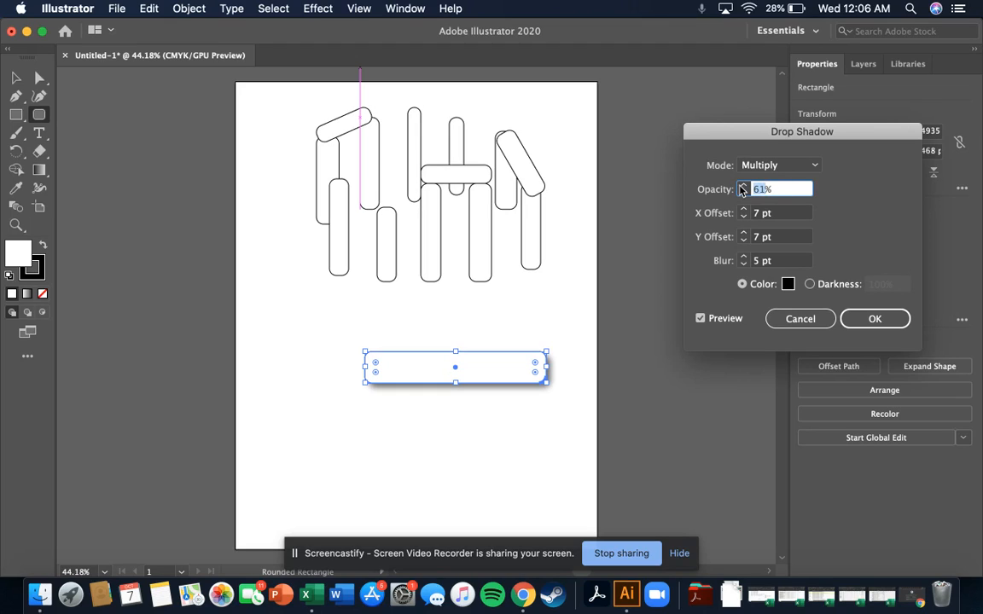
pyautogui.write('40')
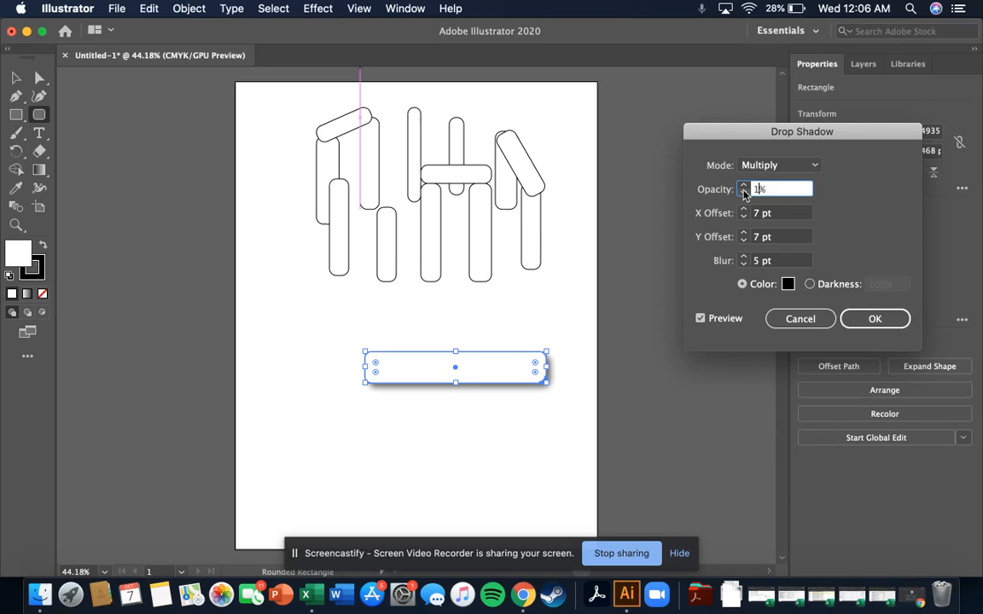
pyautogui.write('100')
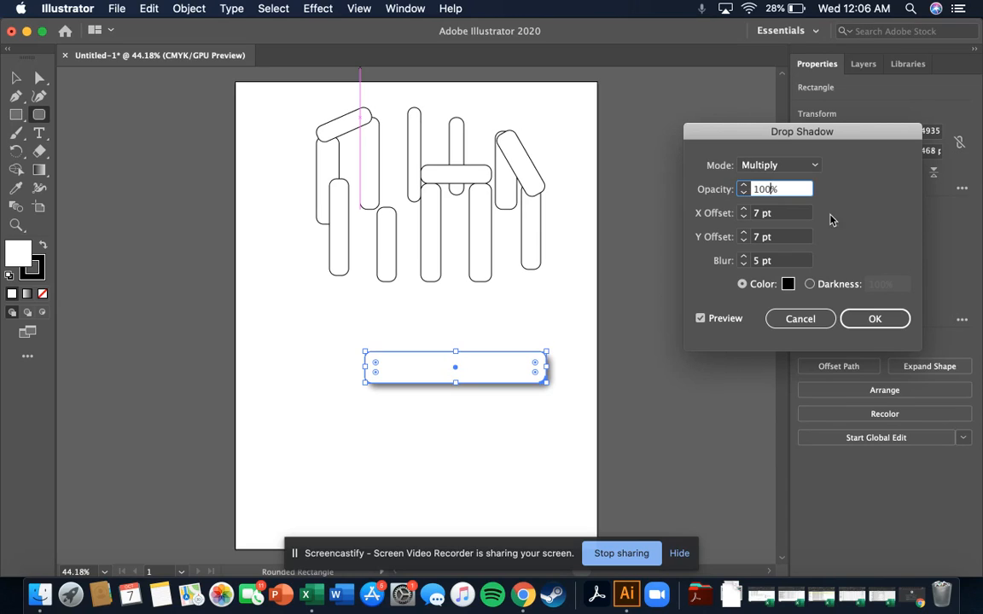
pyautogui.tripleClick(777, 188)
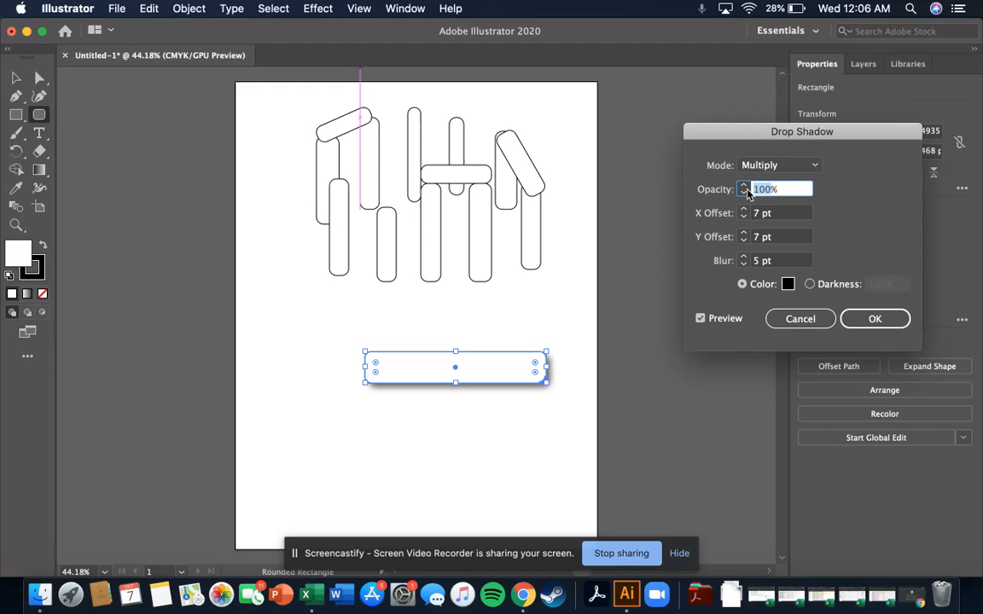
pyautogui.write('44%')
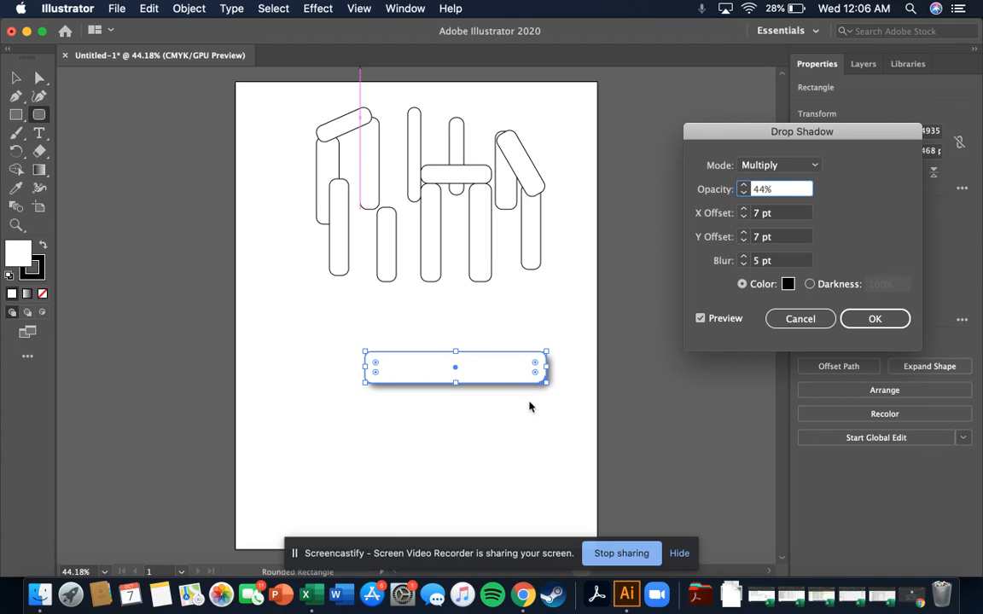
pyautogui.moveTo(821, 176)
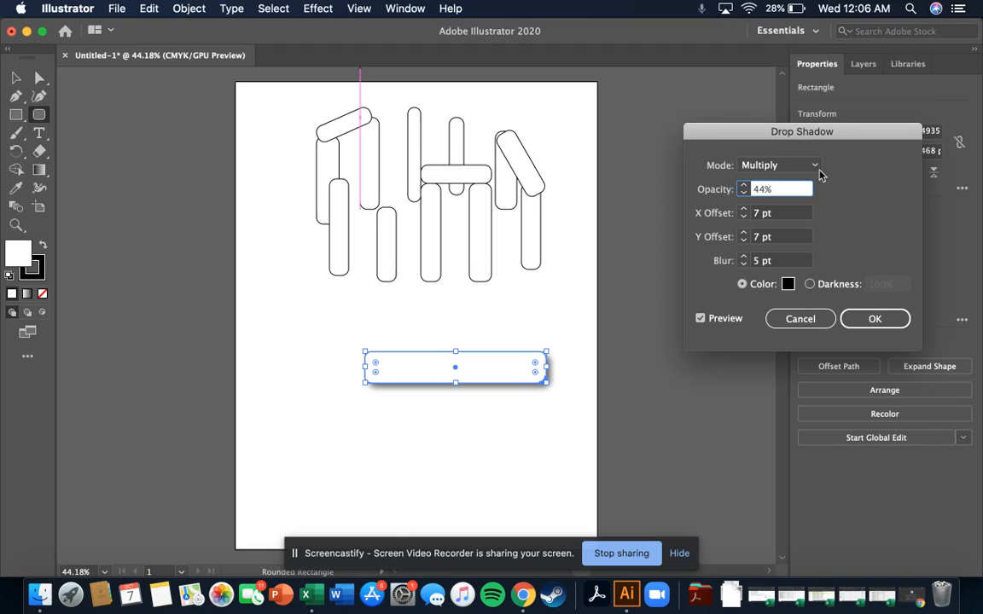
pyautogui.moveTo(515, 406)
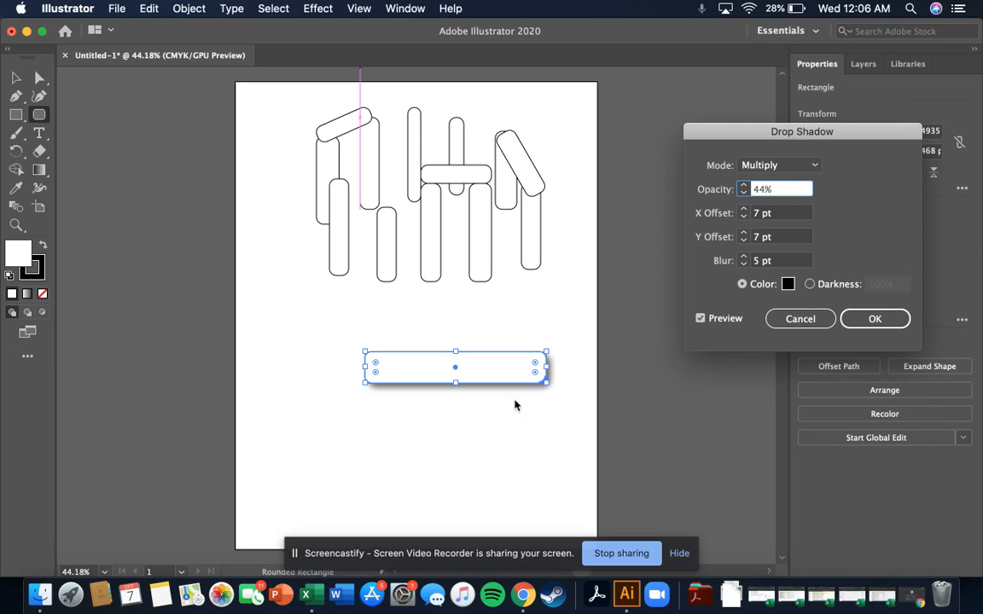
# - Shift the shadow's X Offset to -25 pt so it casts to the left, with Preview on
pyautogui.click(744, 210)
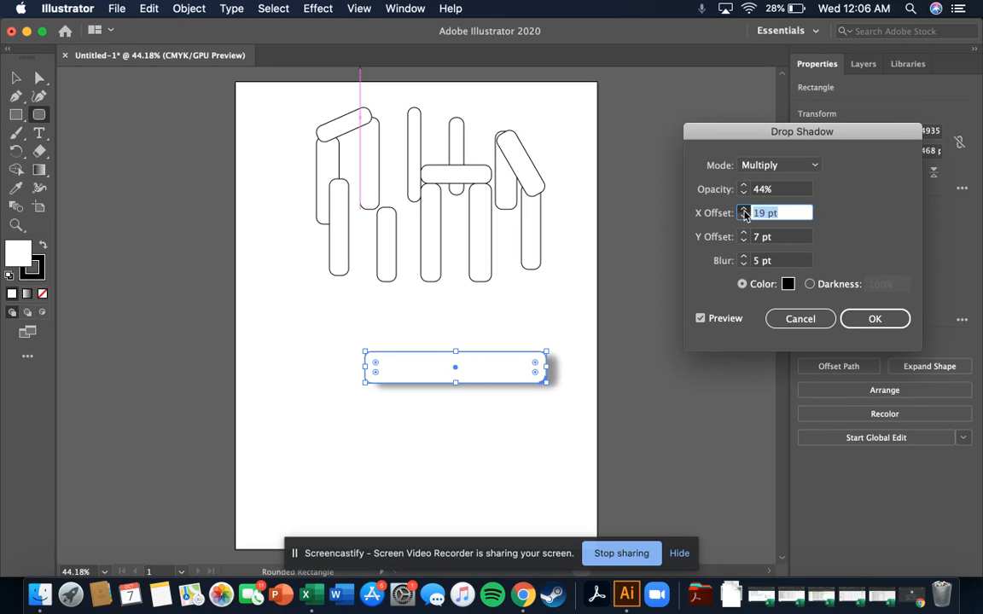
pyautogui.click(745, 210)
pyautogui.write('-25')
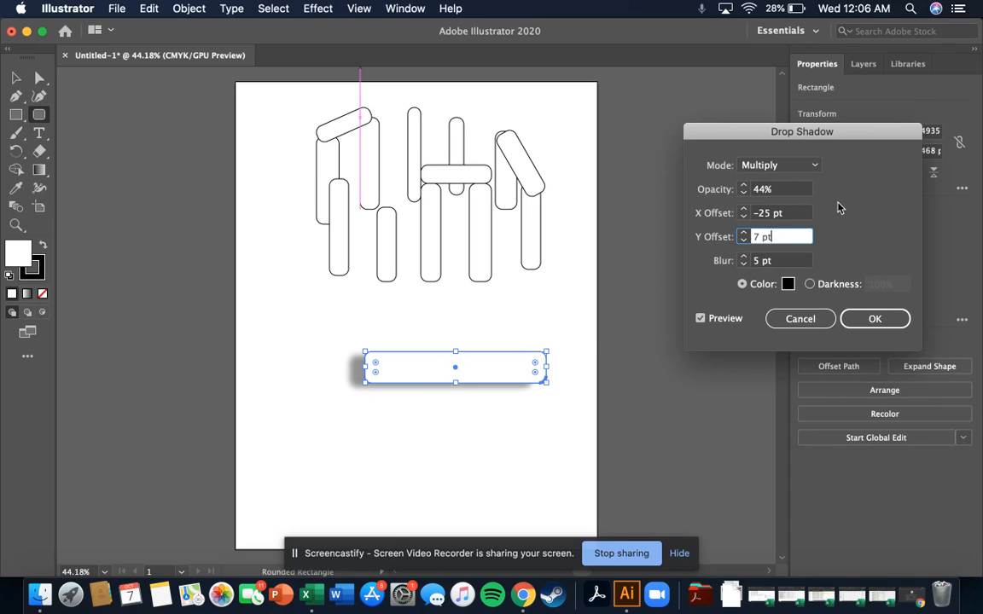
pyautogui.moveTo(669, 273)
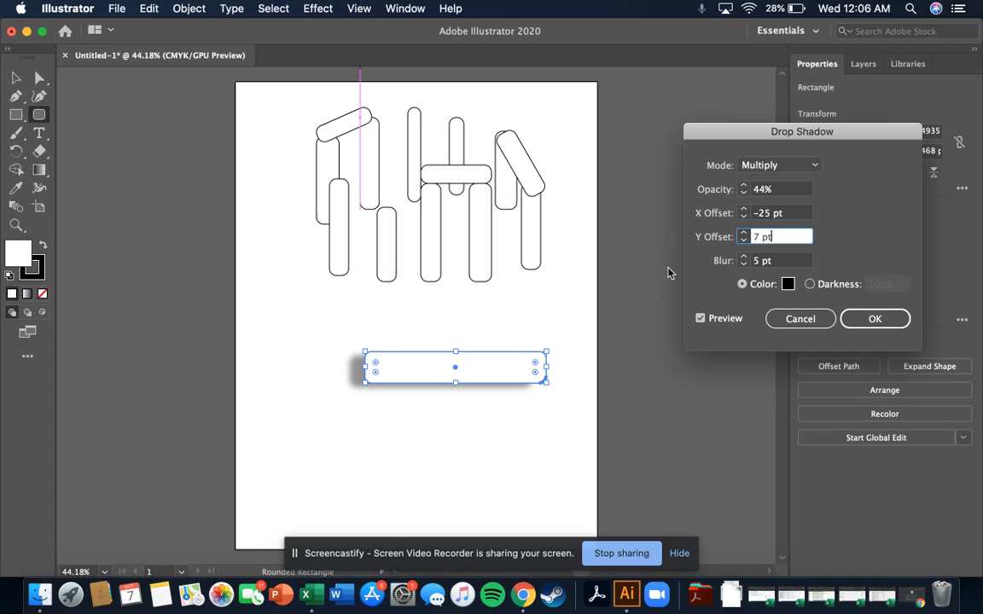
pyautogui.moveTo(457, 436)
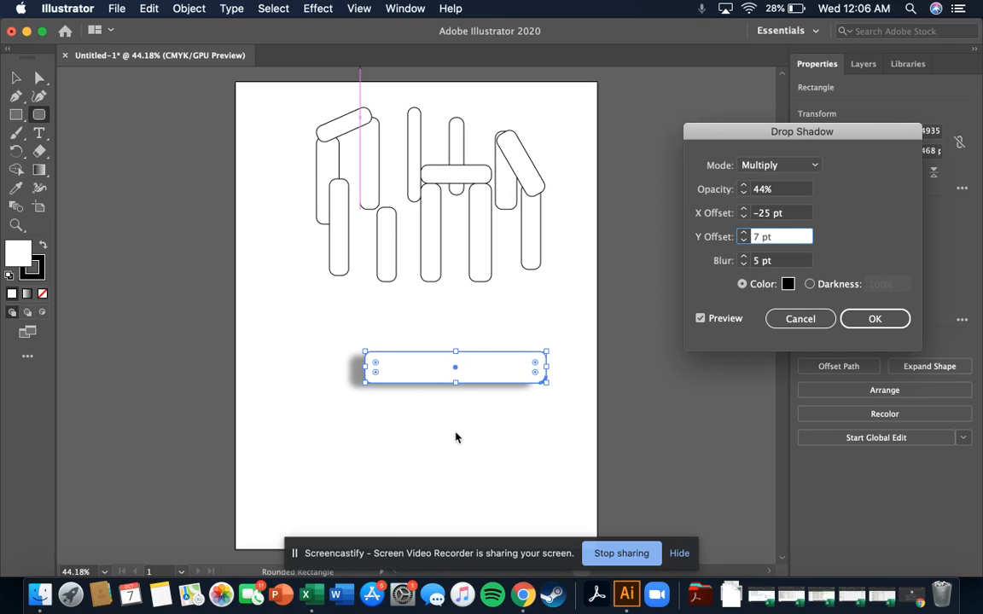
pyautogui.moveTo(410, 350)
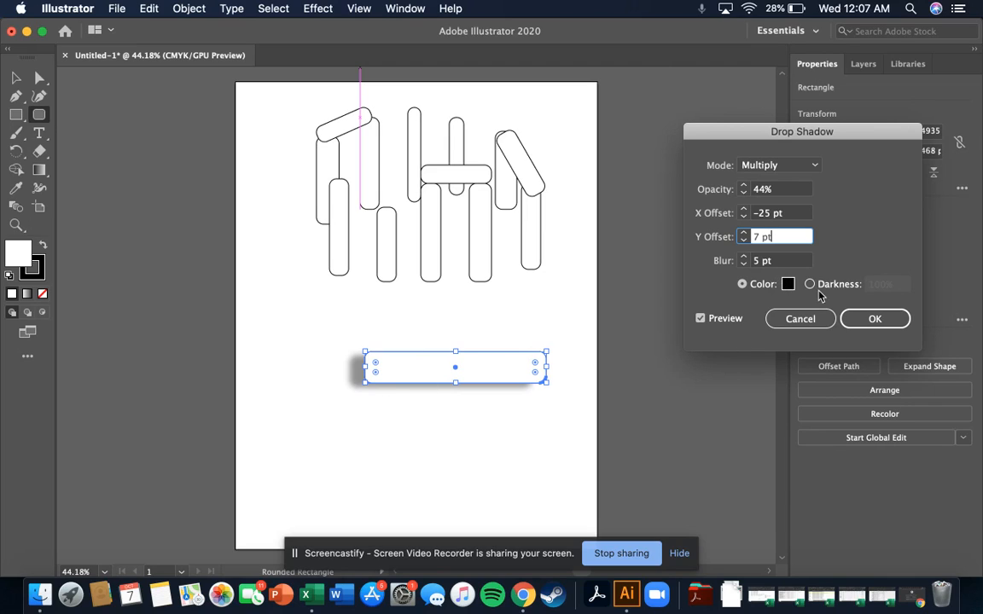
pyautogui.moveTo(467, 398)
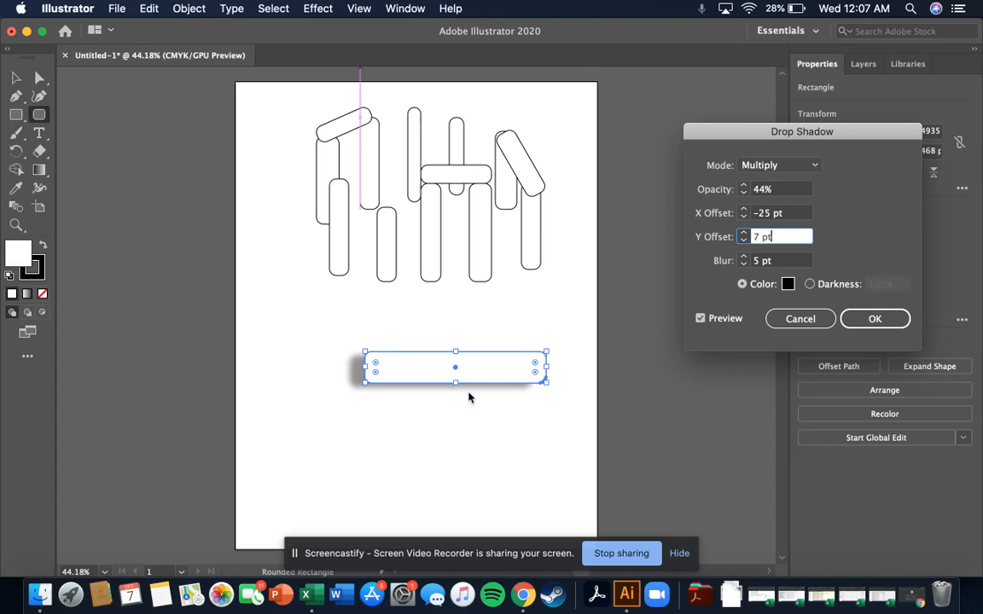
pyautogui.moveTo(393, 229)
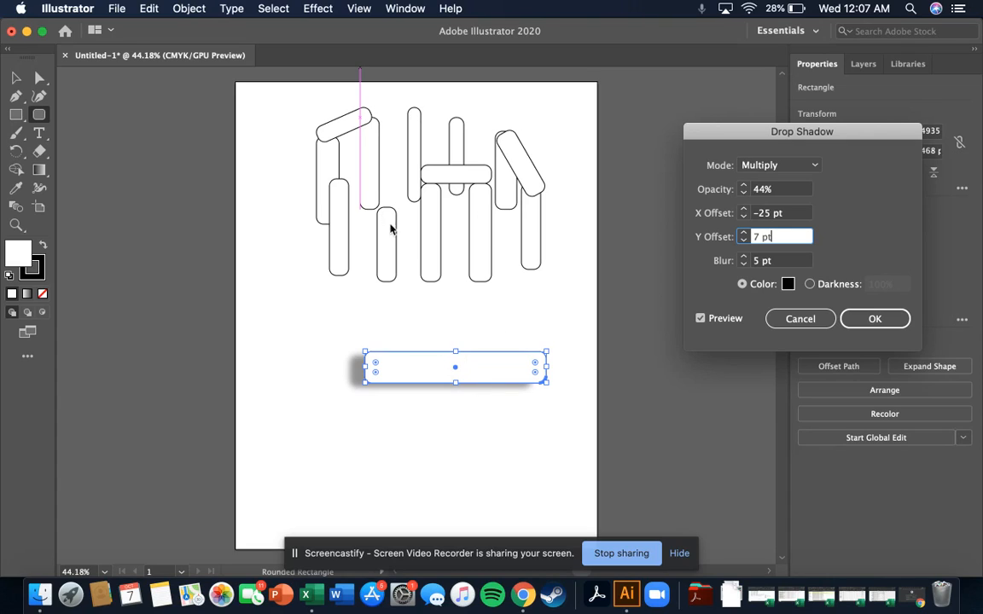
pyautogui.moveTo(215, 129)
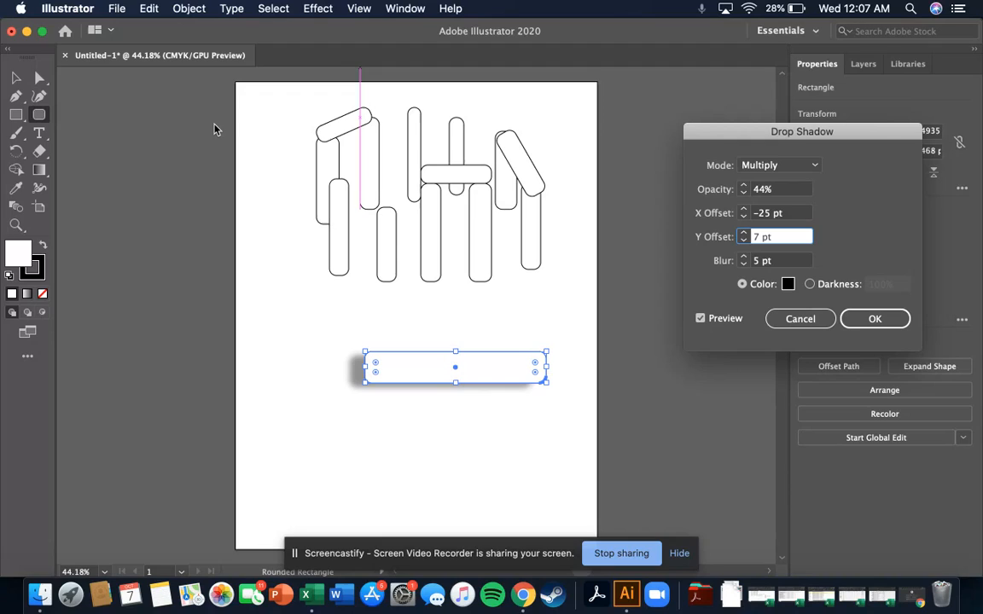
pyautogui.moveTo(147, 143)
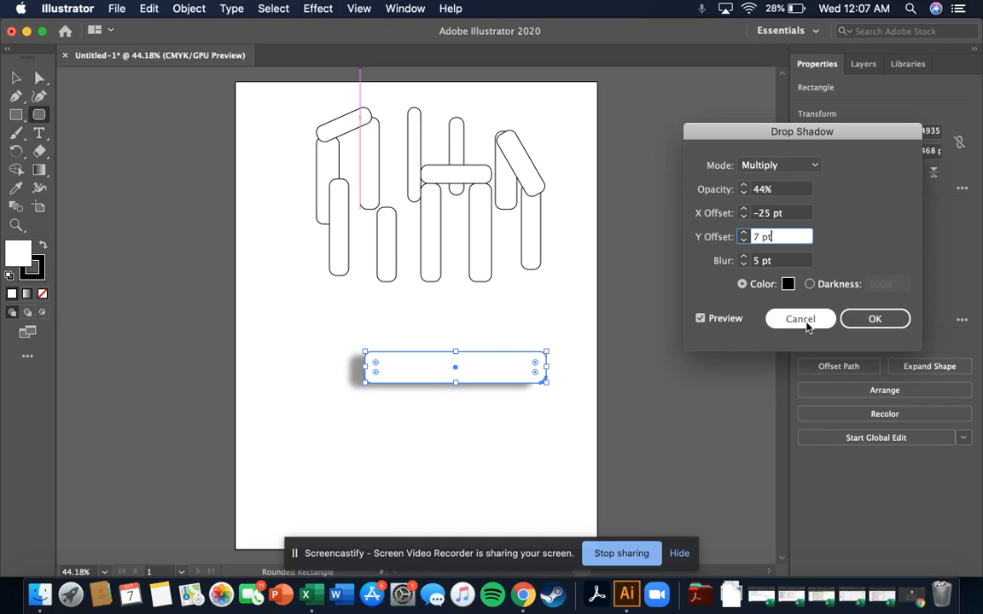
# - Cancel the Drop Shadow dialog and try dragging the short middle stone around the bar
pyautogui.click(801, 319)
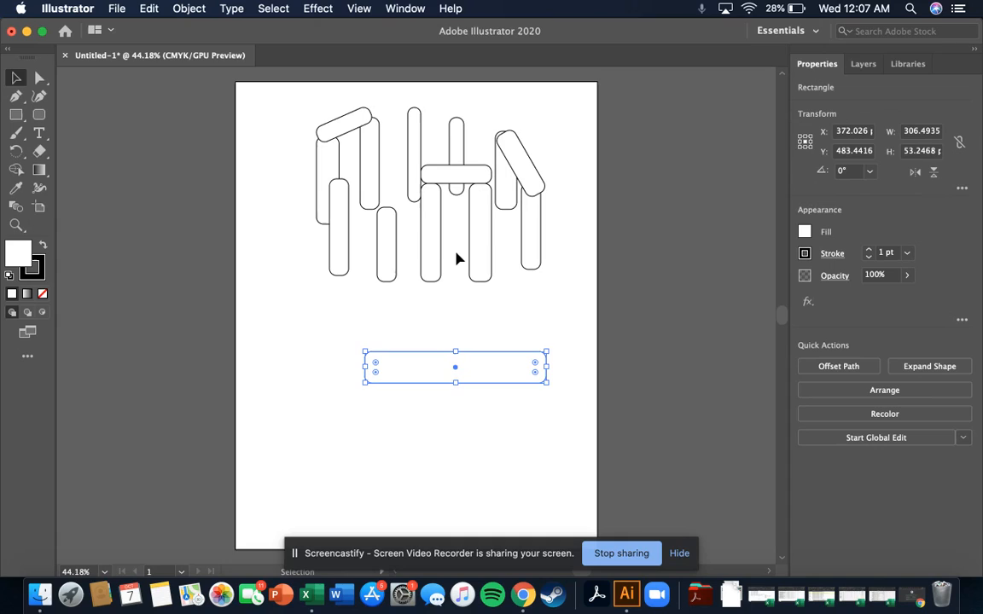
pyautogui.click(386, 245)
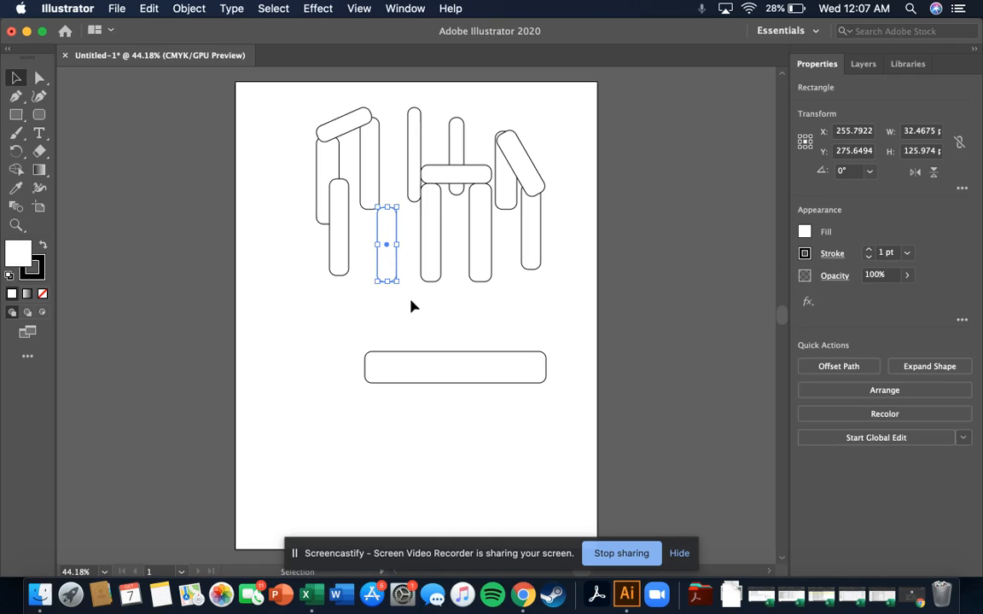
pyautogui.moveTo(386, 242); pyautogui.dragTo(416, 316)
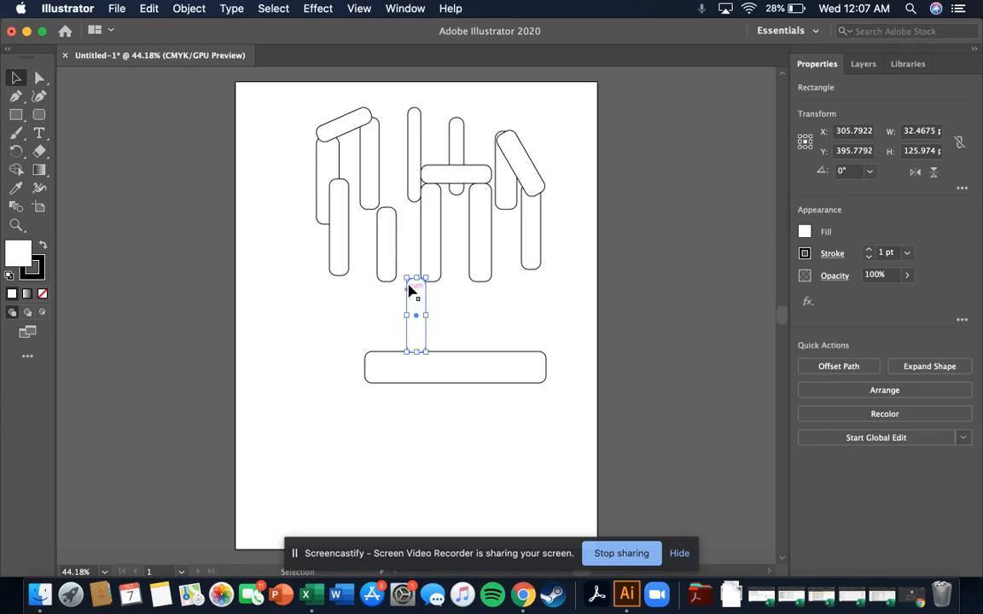
pyautogui.moveTo(418, 305)
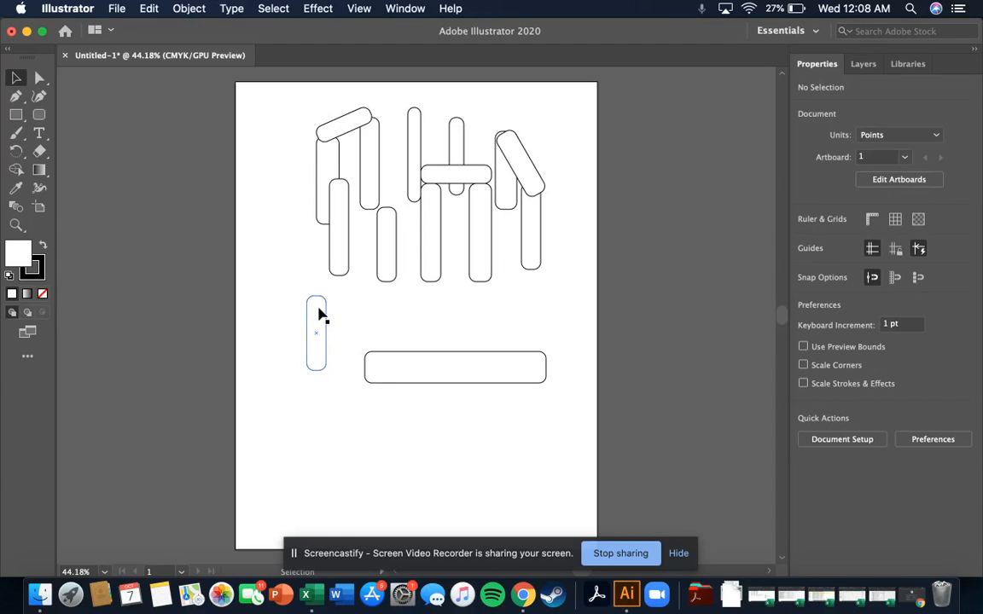
pyautogui.moveTo(318, 310); pyautogui.dragTo(386, 229)
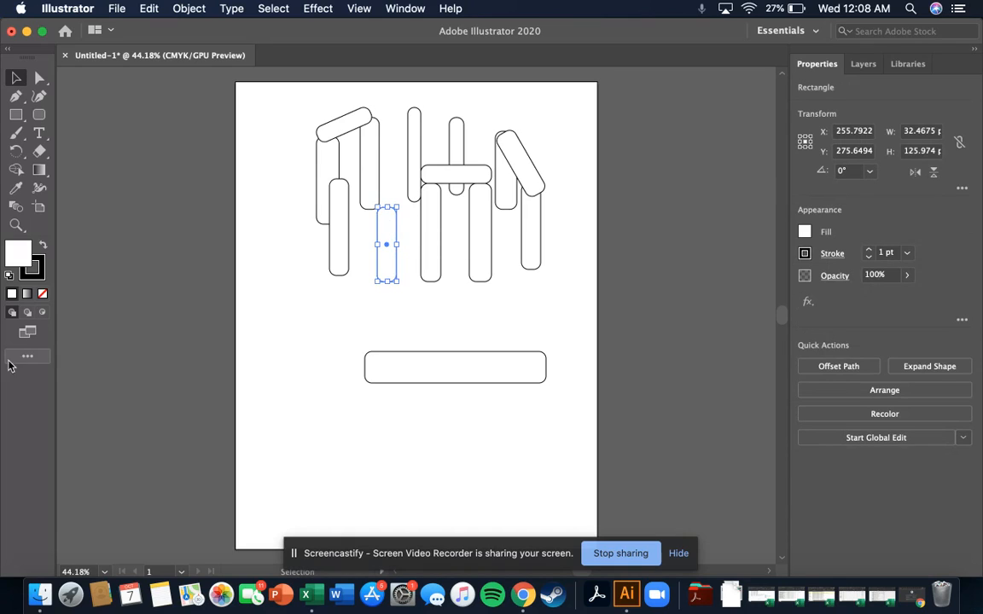
# - Use Free Transform's Distort to slant the copied small stone into a shadow parallelogram
pyautogui.click(27, 357)
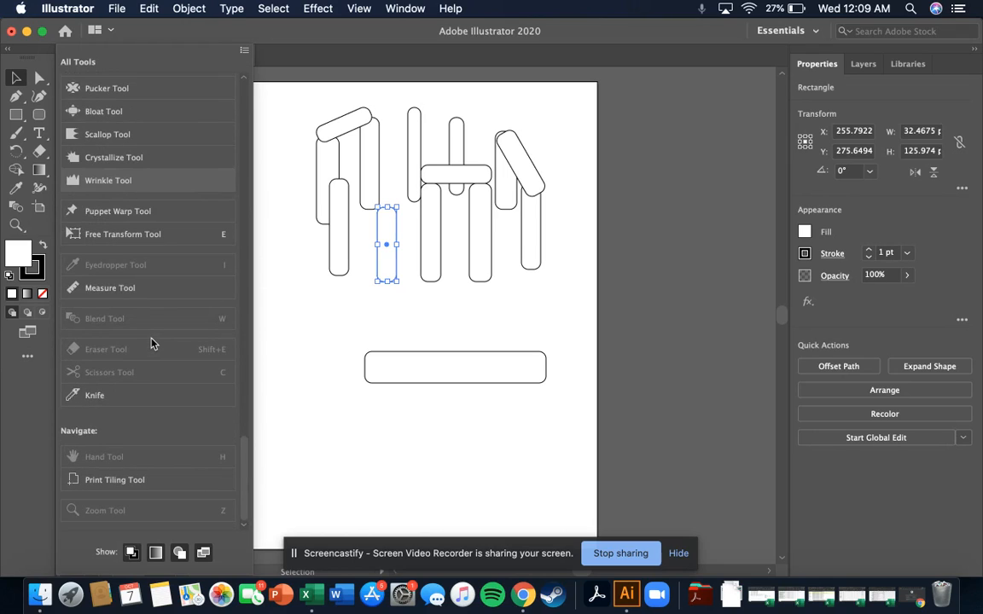
pyautogui.moveTo(150, 382)
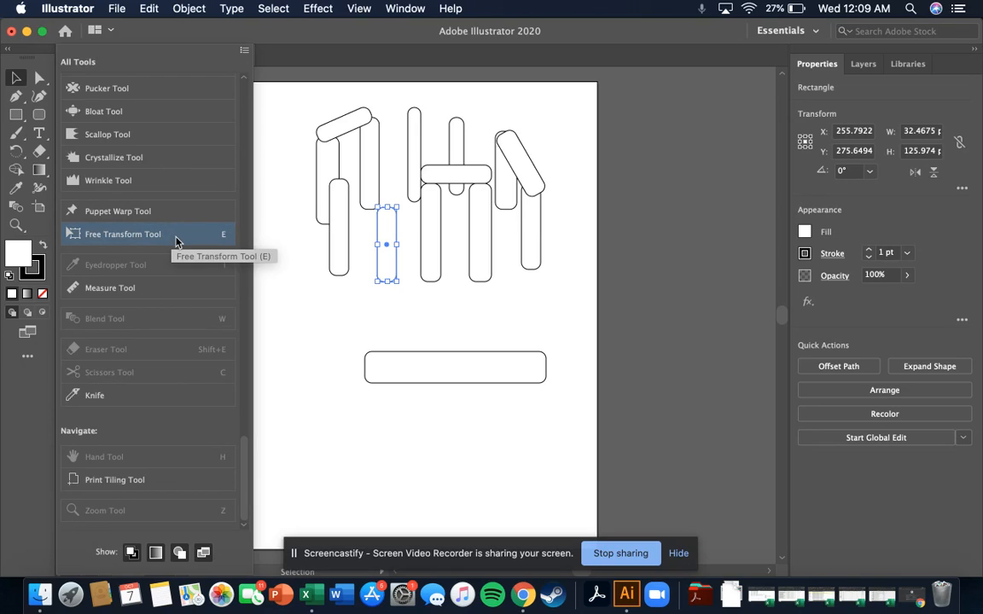
pyautogui.moveTo(156, 244)
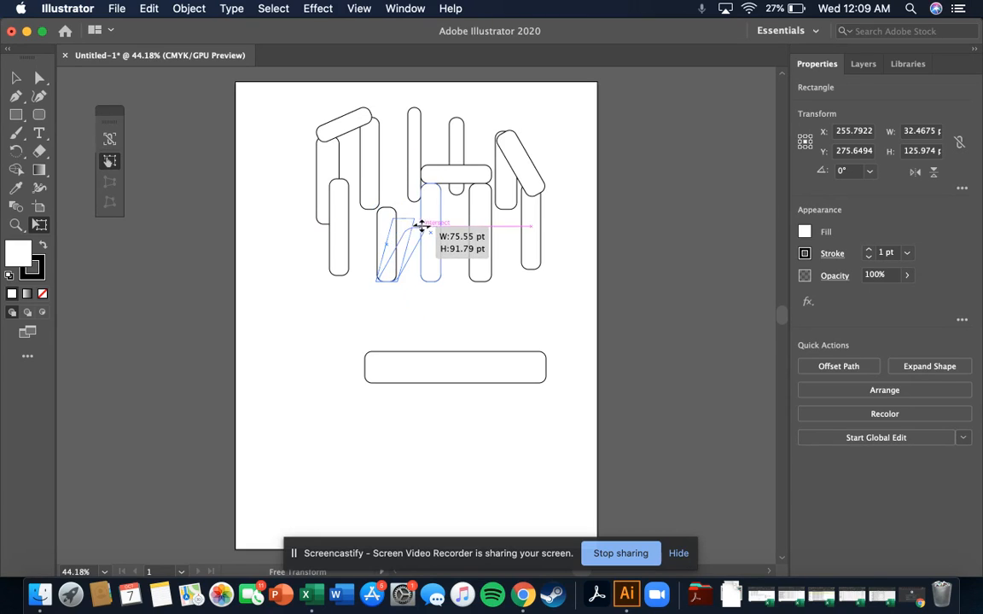
pyautogui.moveTo(420, 227); pyautogui.dragTo(436, 233)
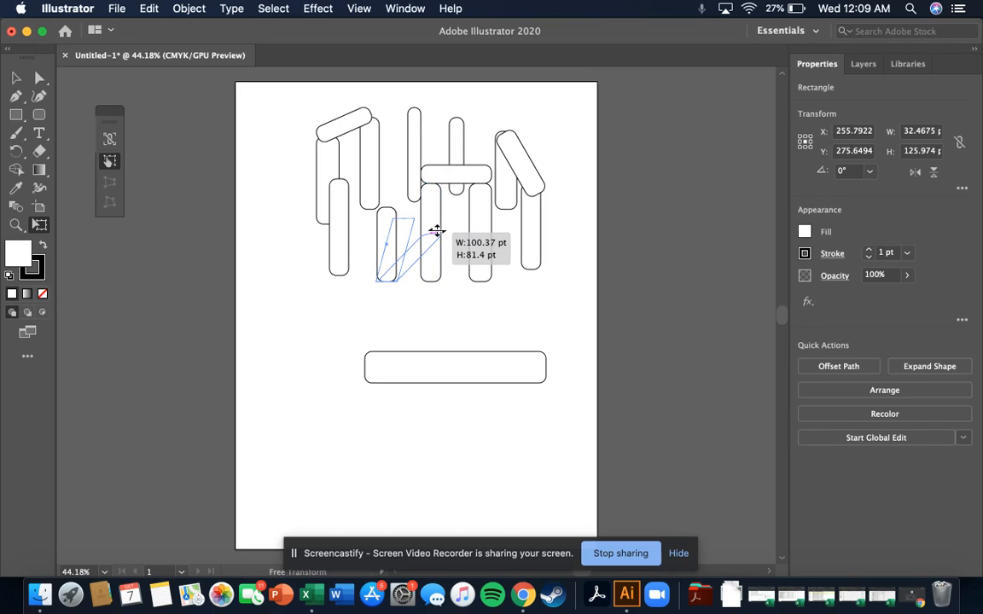
pyautogui.click(928, 365)
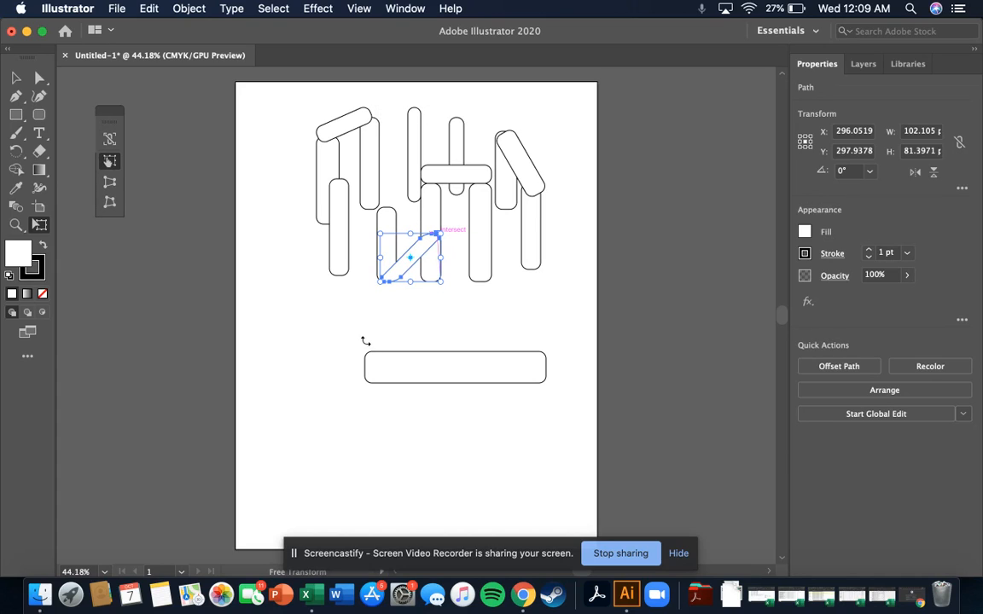
# - Return to the Selection tool, check the slanted shadow shape, then deselect it
pyautogui.click(15, 79)
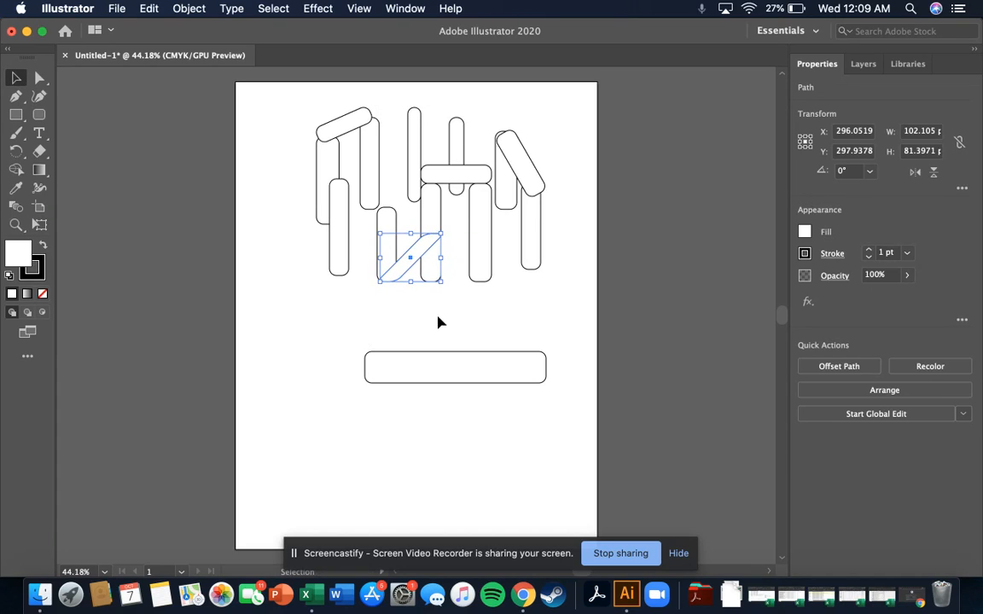
pyautogui.click(425, 302)
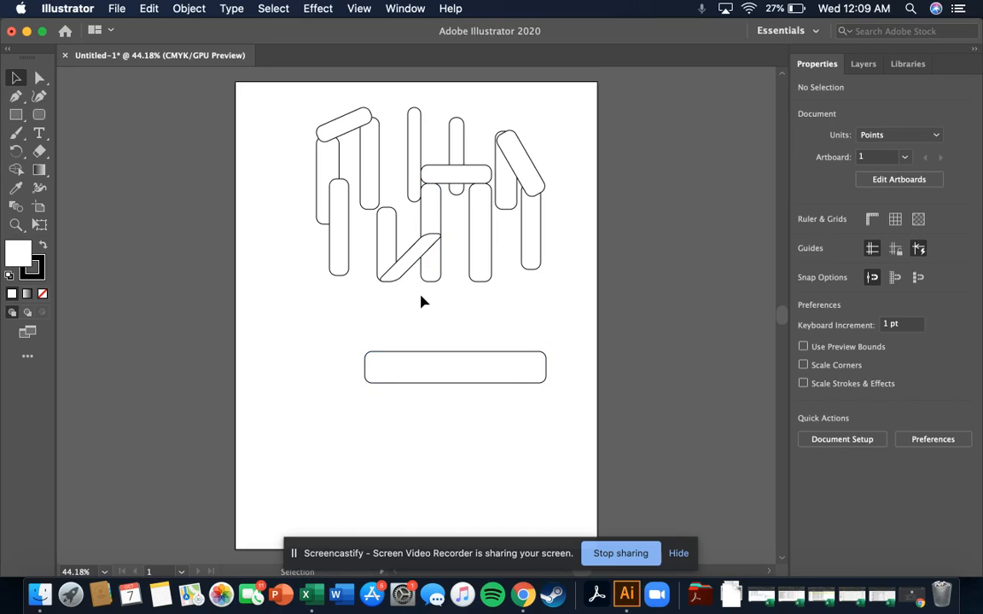
pyautogui.click(408, 256)
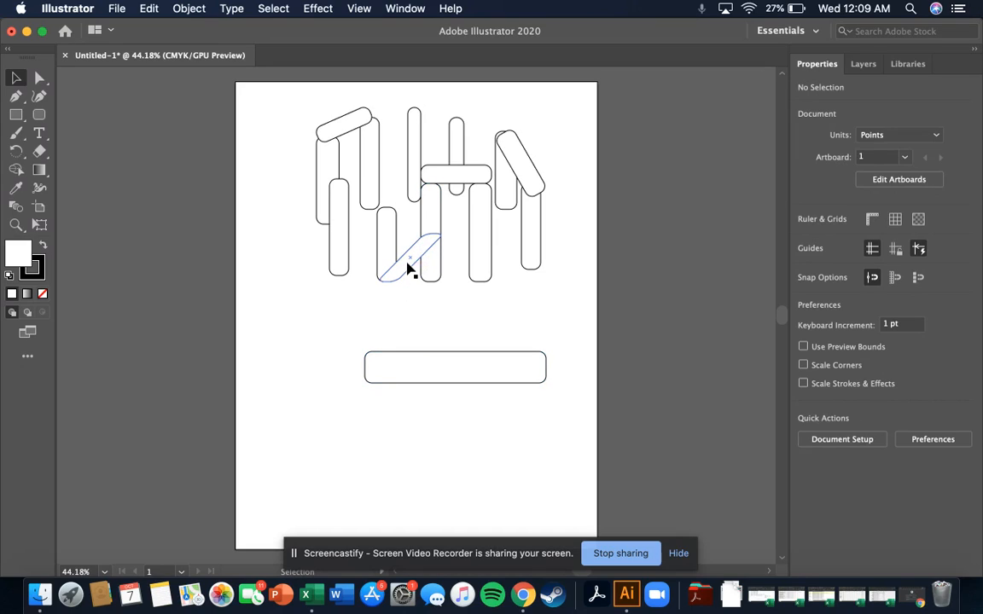
pyautogui.click(409, 256)
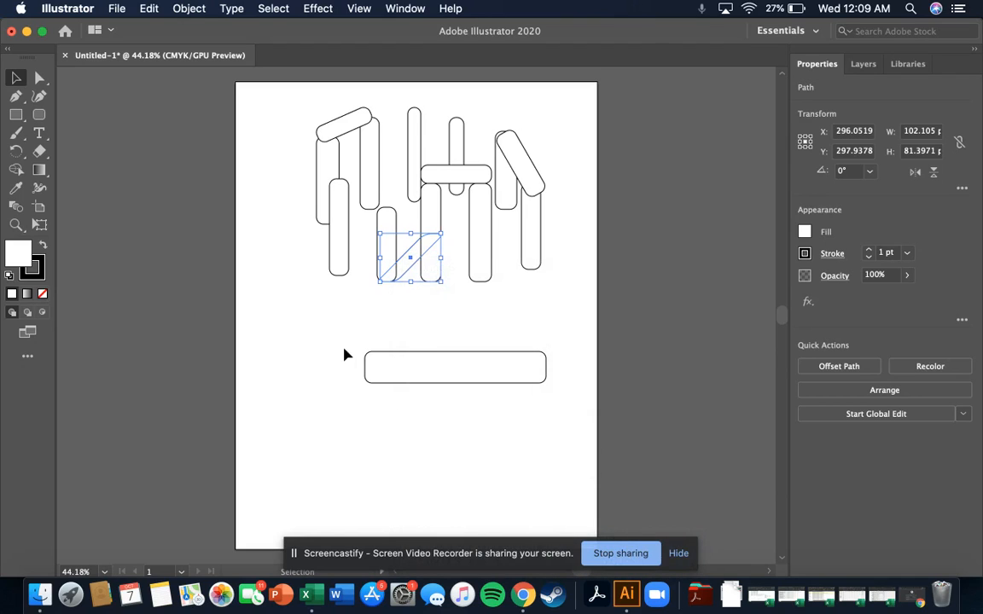
pyautogui.click(440, 440)
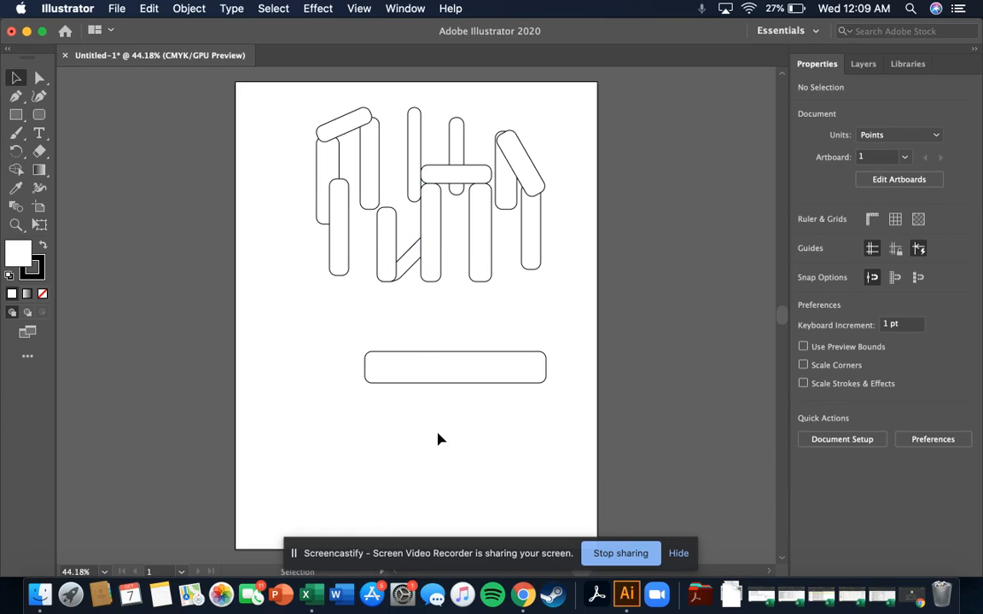
pyautogui.moveTo(212, 288)
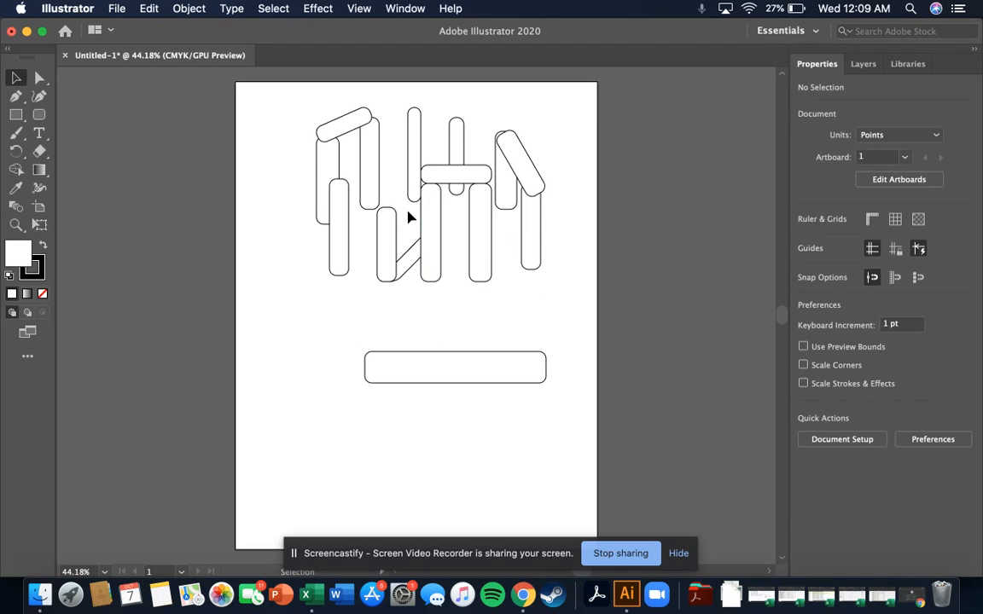
pyautogui.moveTo(321, 335)
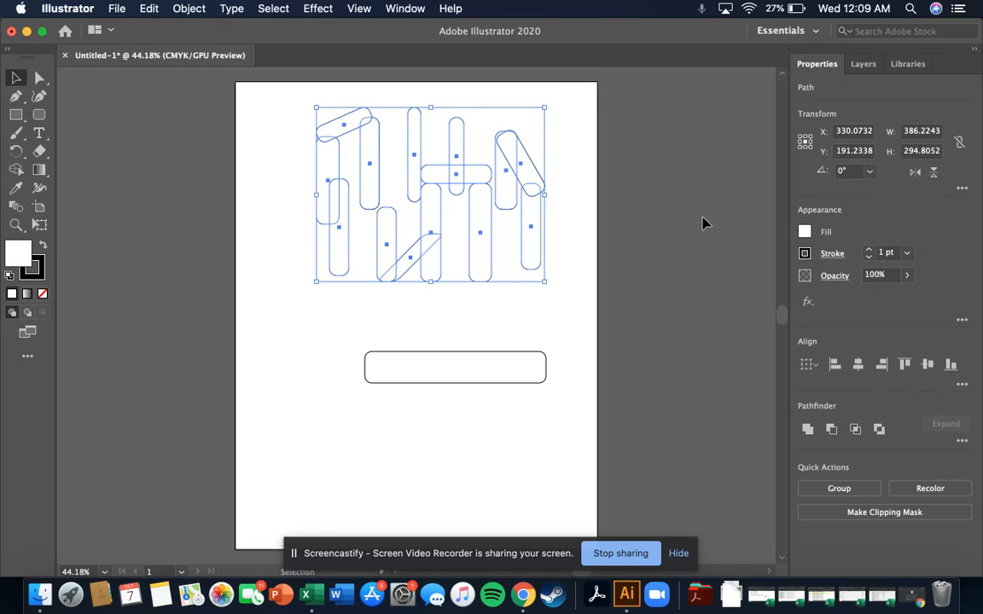
# - Try dark gray and a white-to-black gradient on the stones, then settle on a light gray fill
pyautogui.click(804, 232)
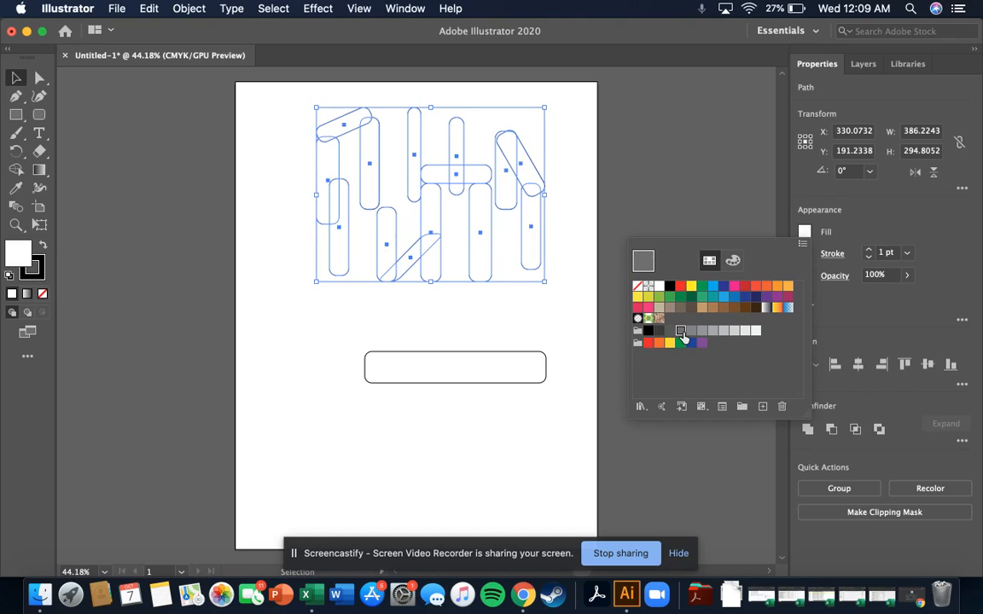
pyautogui.click(681, 331)
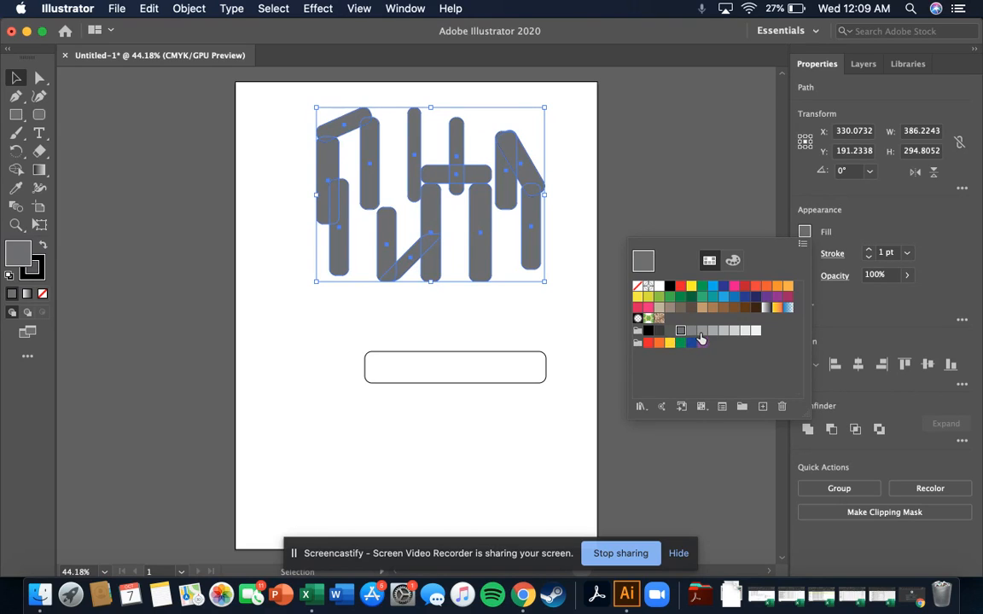
pyautogui.click(724, 331)
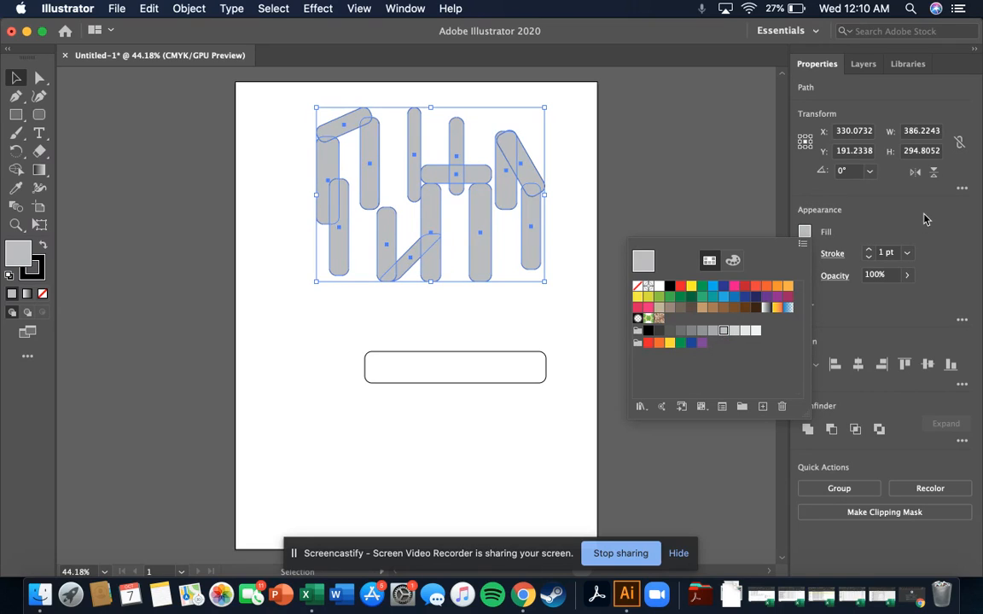
pyautogui.click(764, 307)
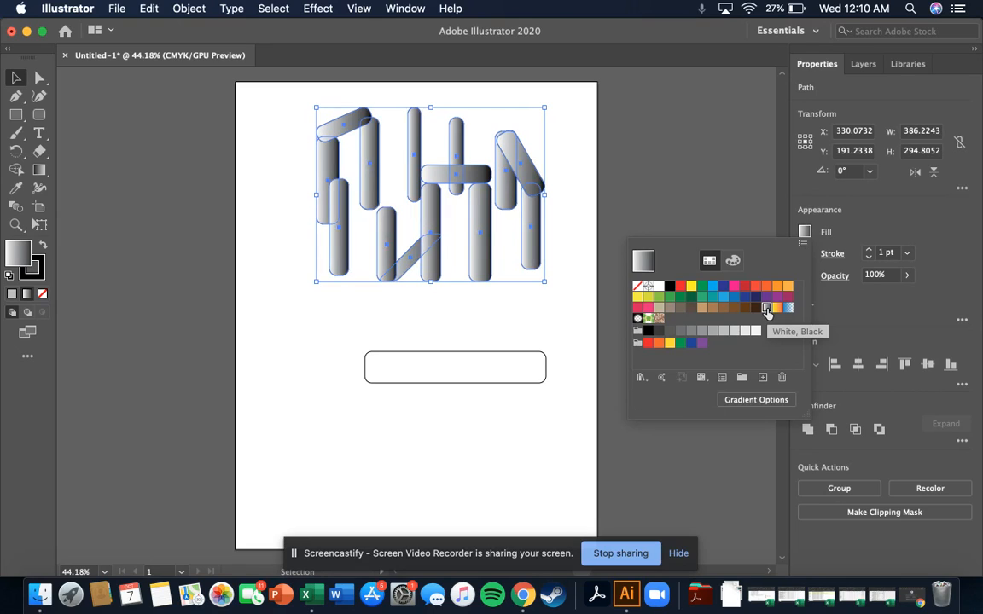
pyautogui.moveTo(370, 253)
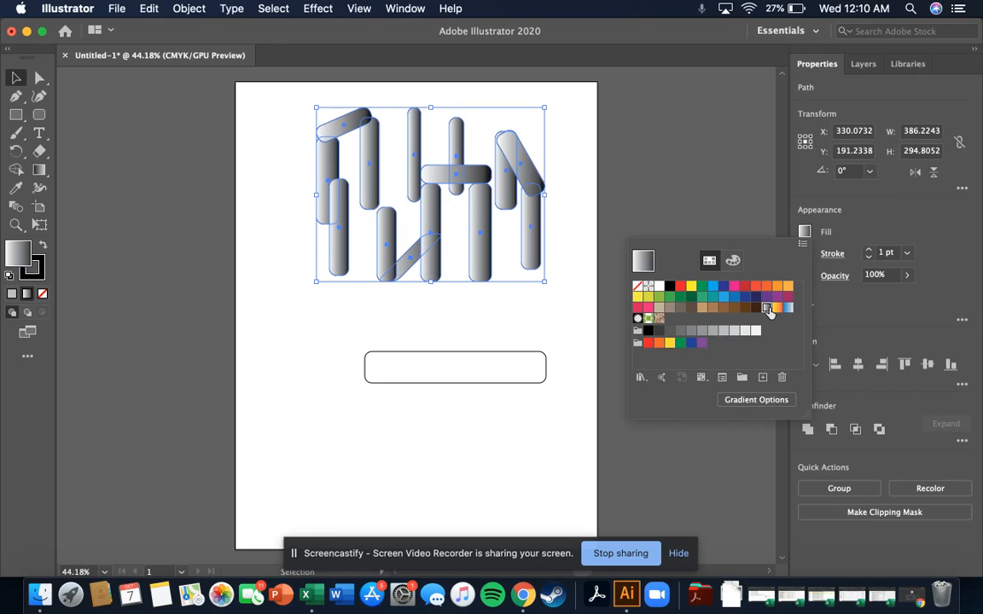
pyautogui.click(713, 331)
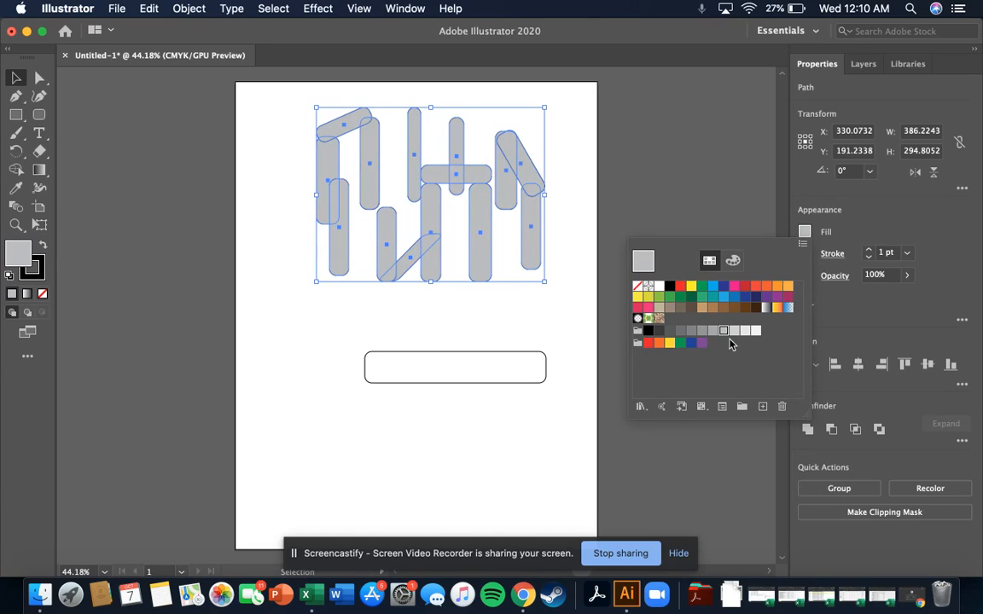
pyautogui.moveTo(566, 331)
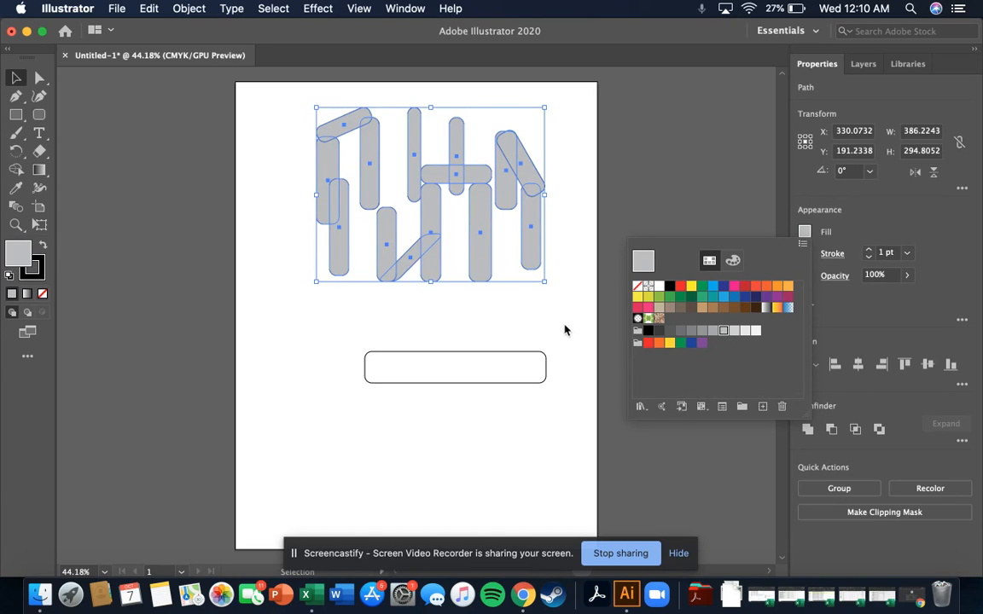
pyautogui.click(418, 260)
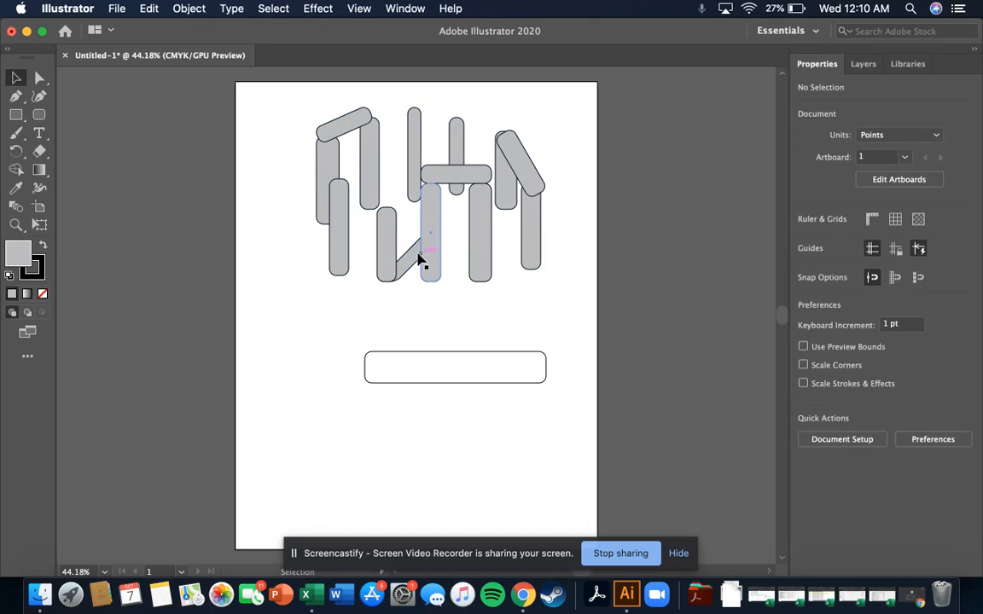
# - Fill the slanted shadow shape with black and set its opacity to 51%
pyautogui.click(409, 256)
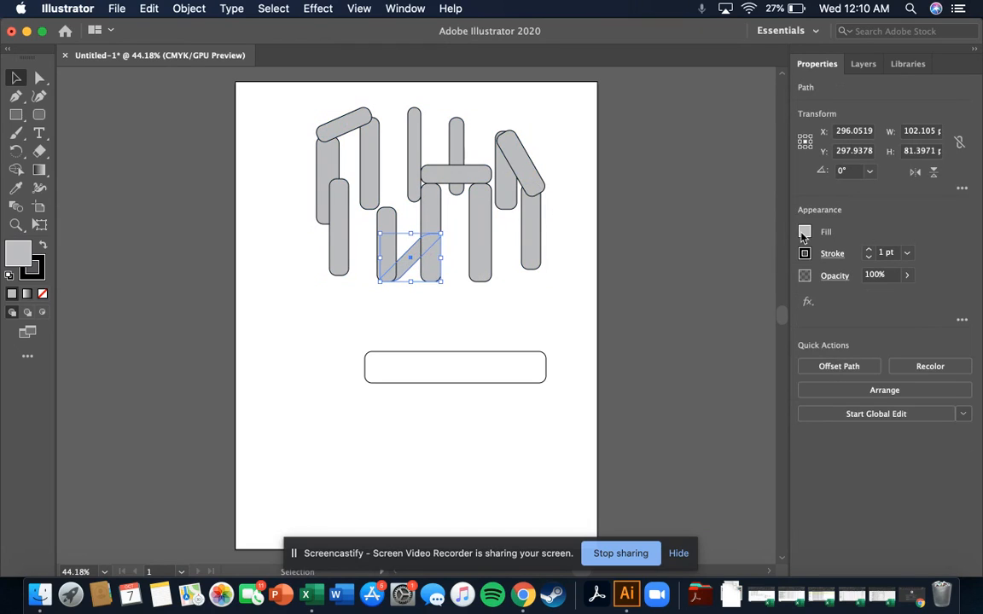
pyautogui.click(804, 233)
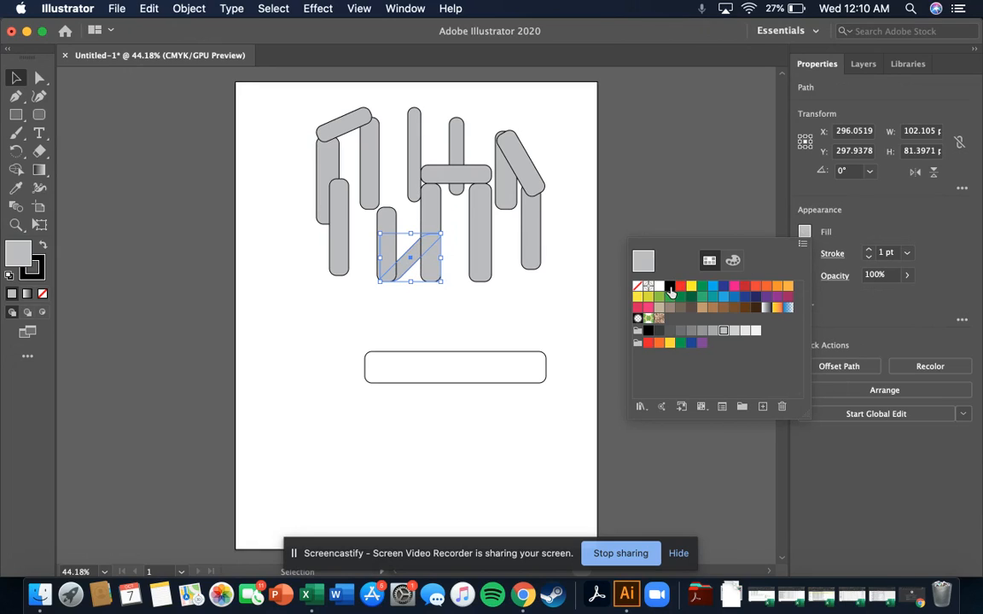
pyautogui.click(670, 297)
pyautogui.write('55')
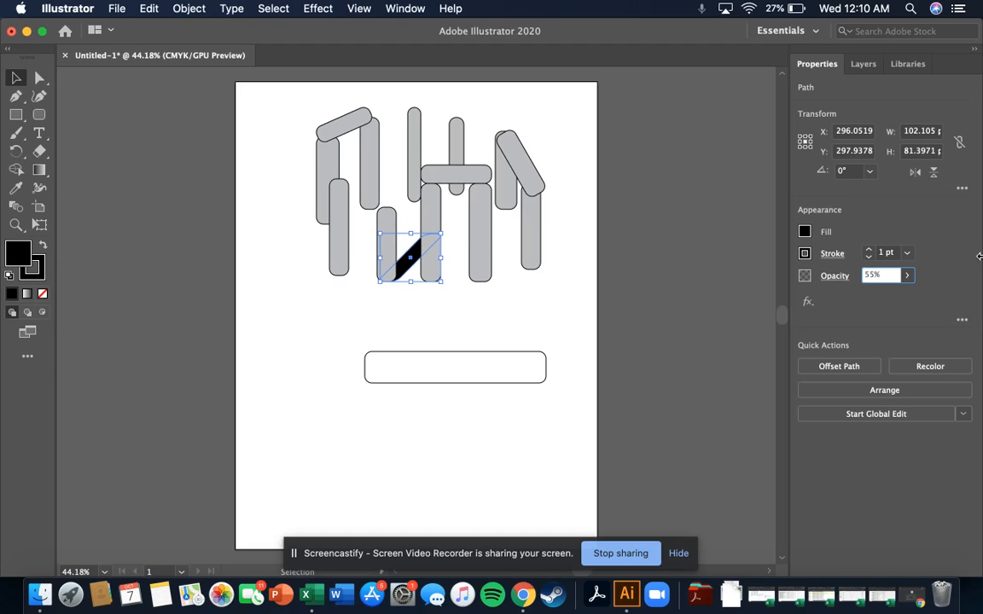
pyautogui.click(563, 315)
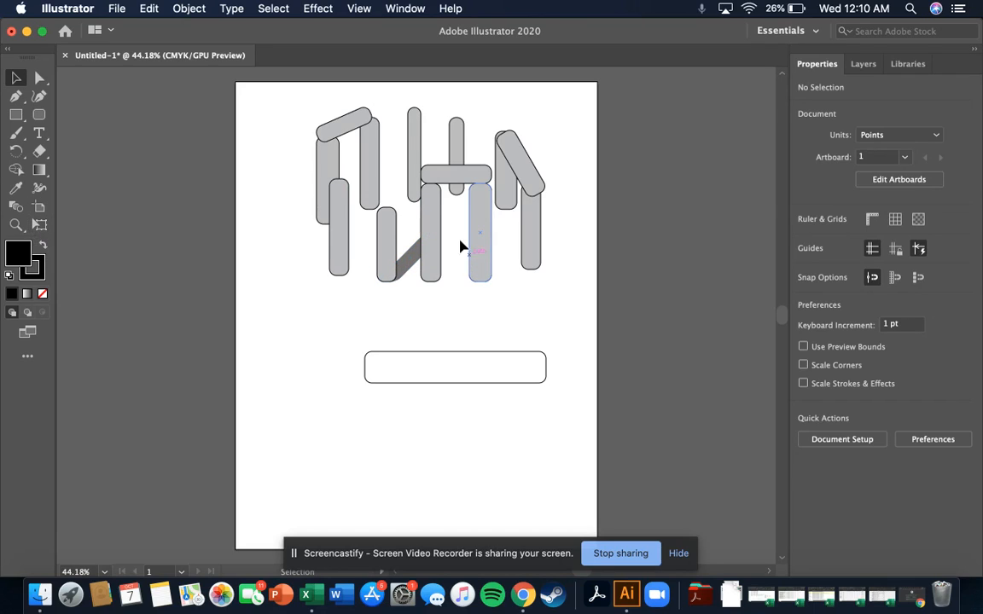
# - Move a tall stone apart to the right near the bar's end and reselect the shadow to resize it
pyautogui.click(481, 256)
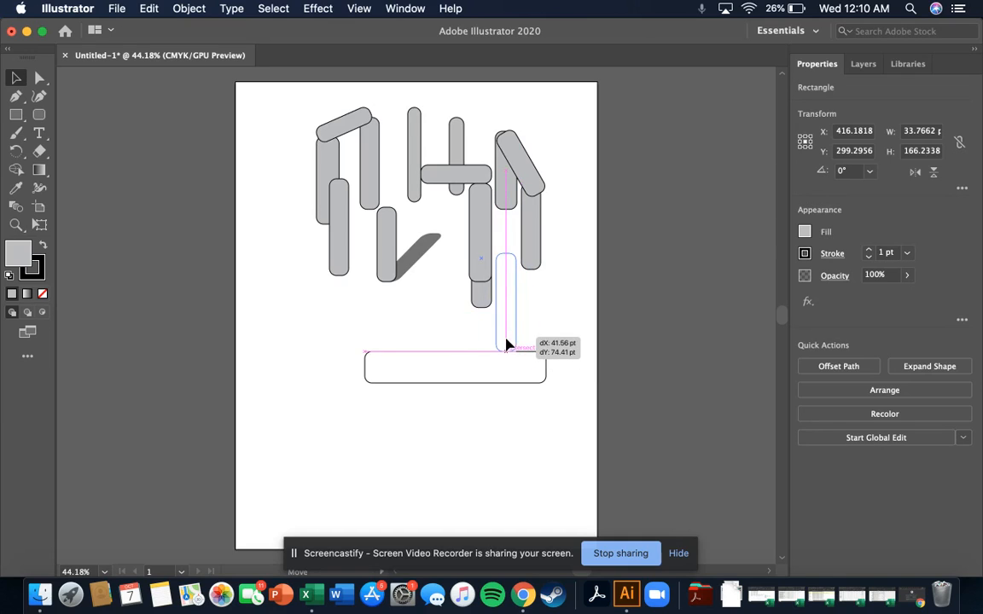
pyautogui.moveTo(505, 345); pyautogui.dragTo(440, 324)
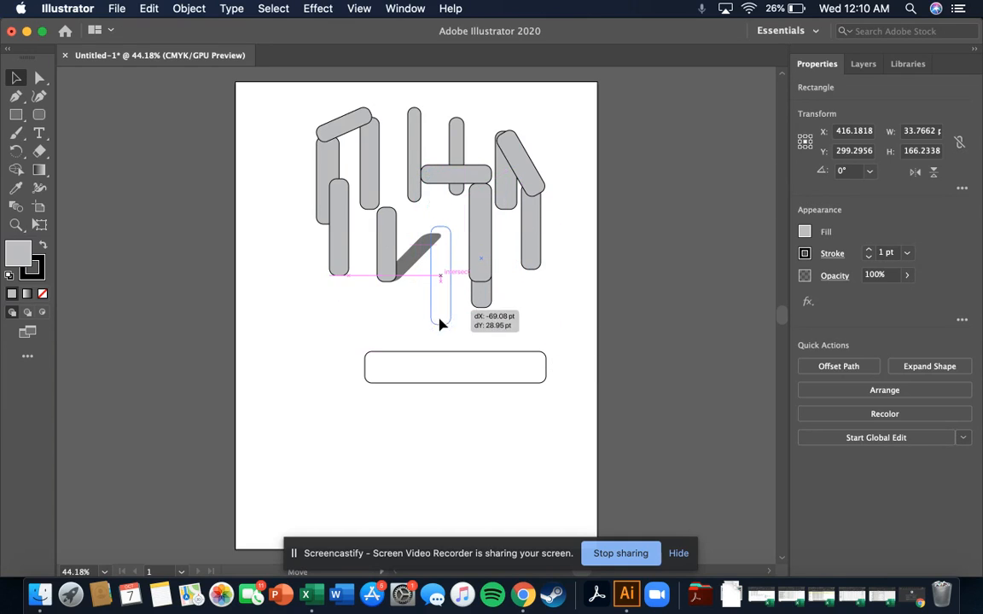
pyautogui.moveTo(440, 282); pyautogui.dragTo(566, 316)
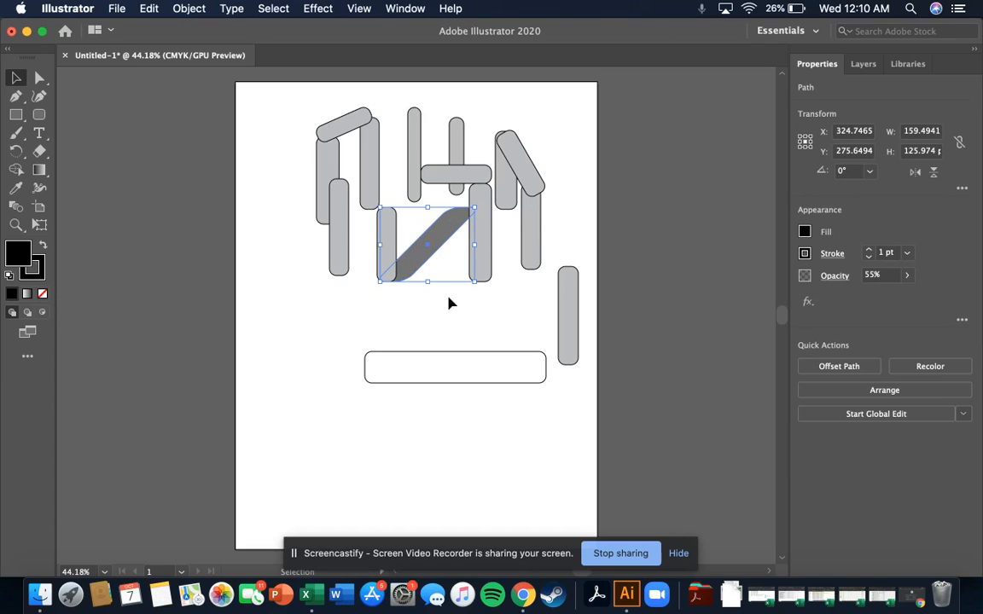
pyautogui.moveTo(474, 246)
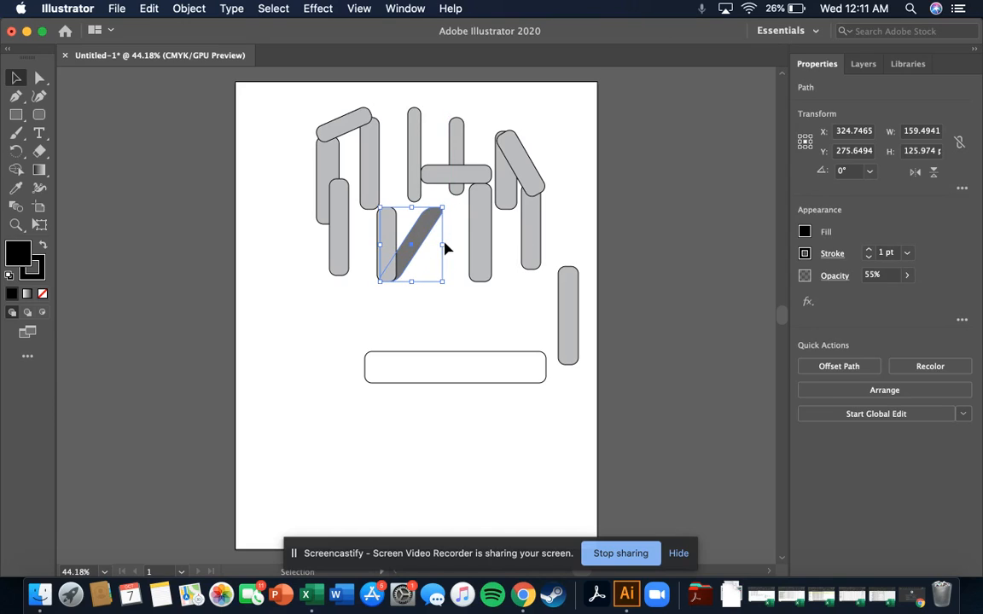
pyautogui.click(144, 348)
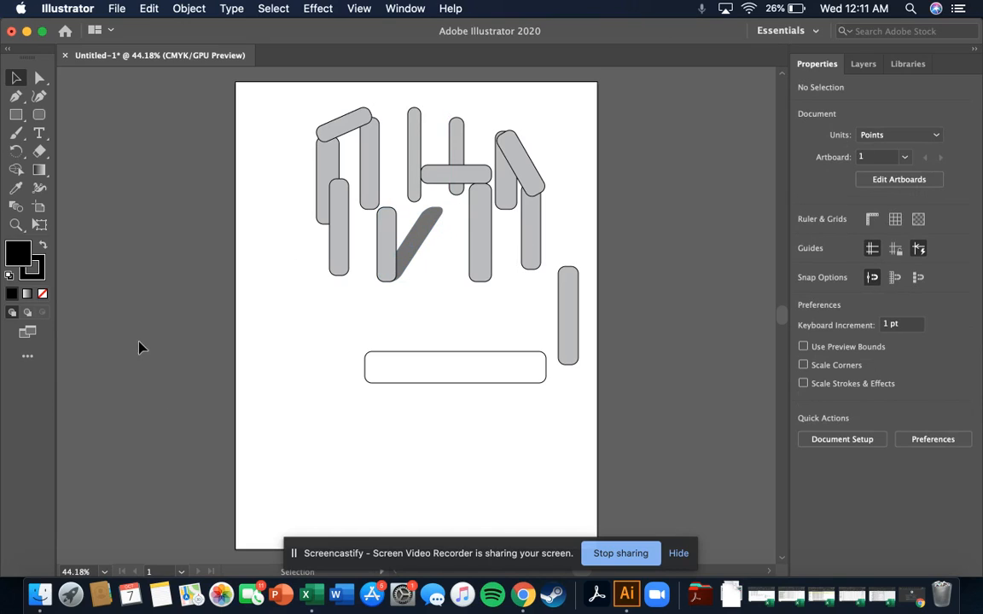
pyautogui.click(410, 247)
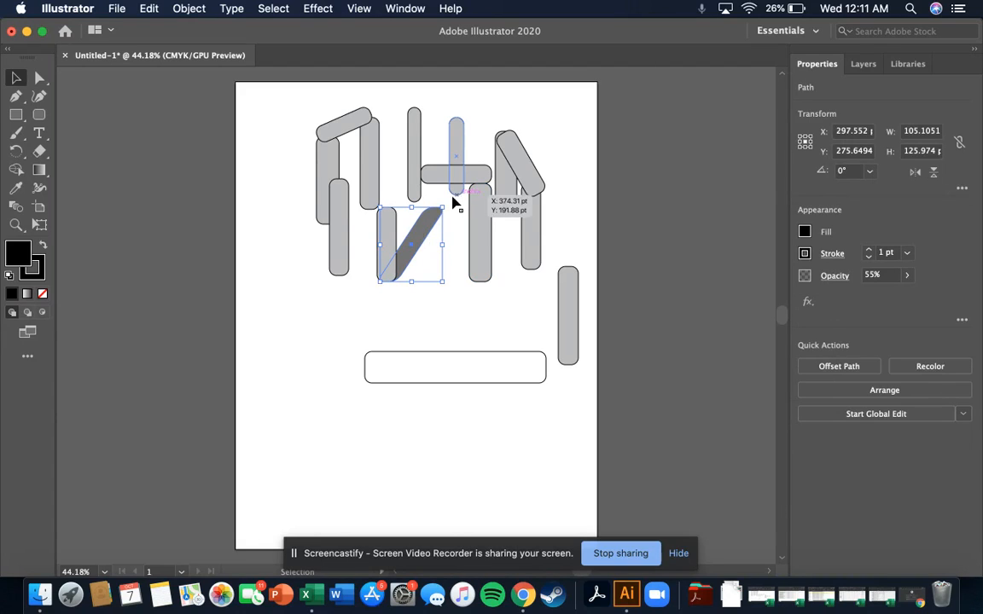